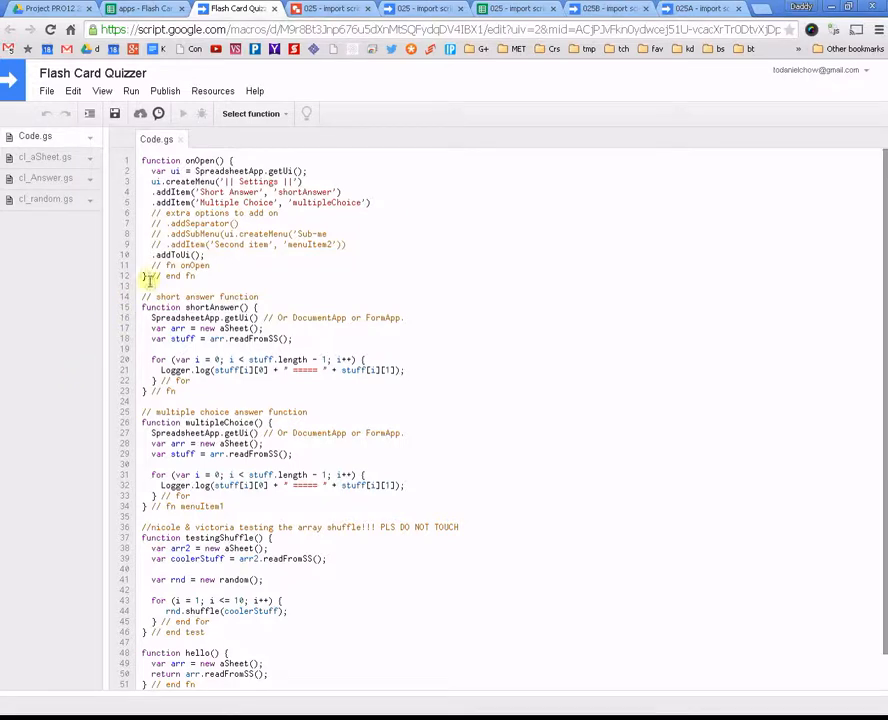
Step: Browse the Resources and File menus of the Flash Card Quizzer project
left_click(212, 90)
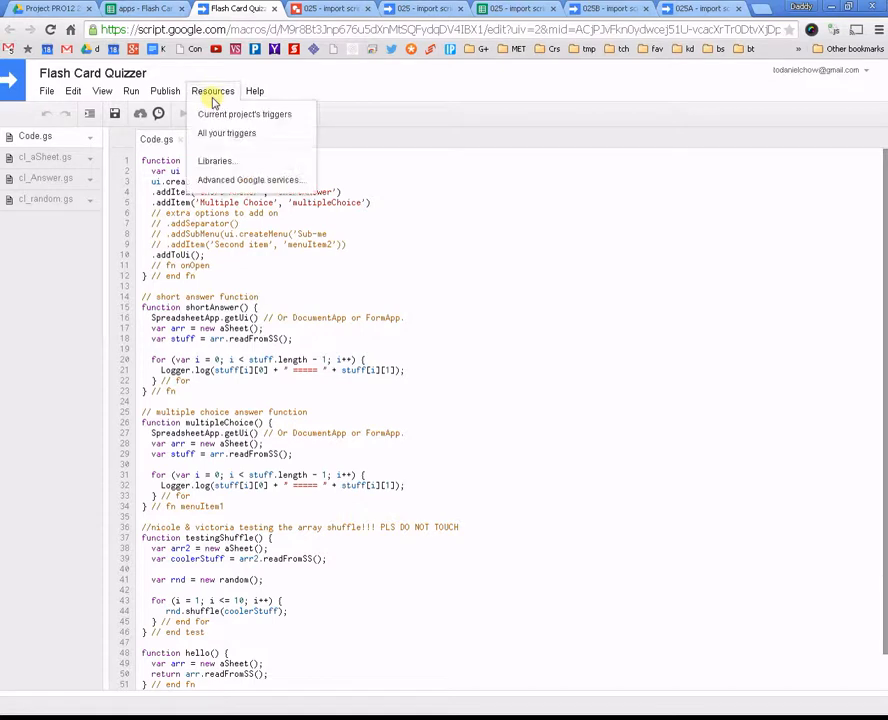
left_click(48, 92)
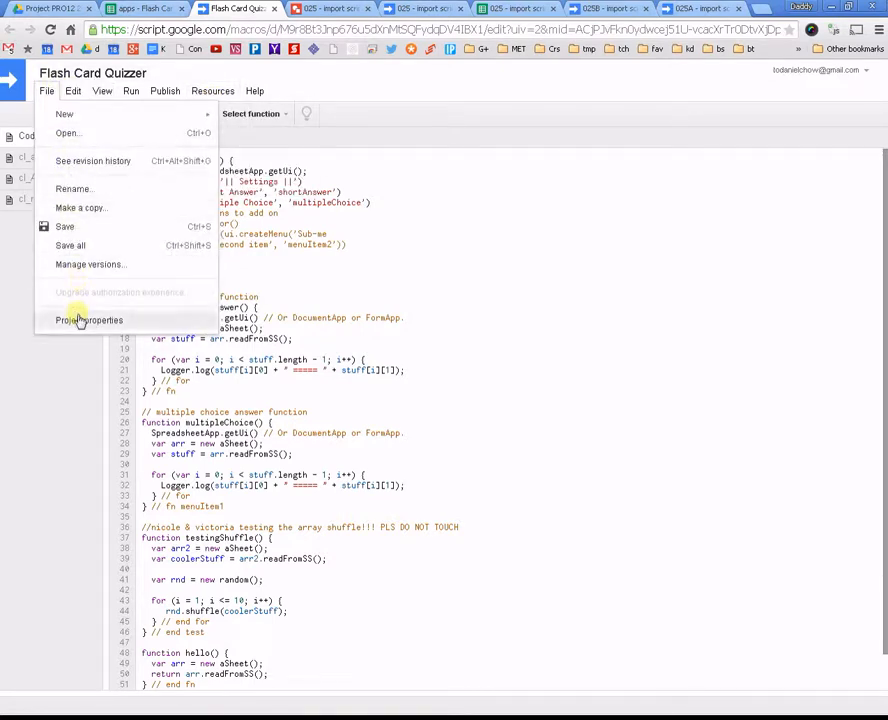
mouse_move(84, 264)
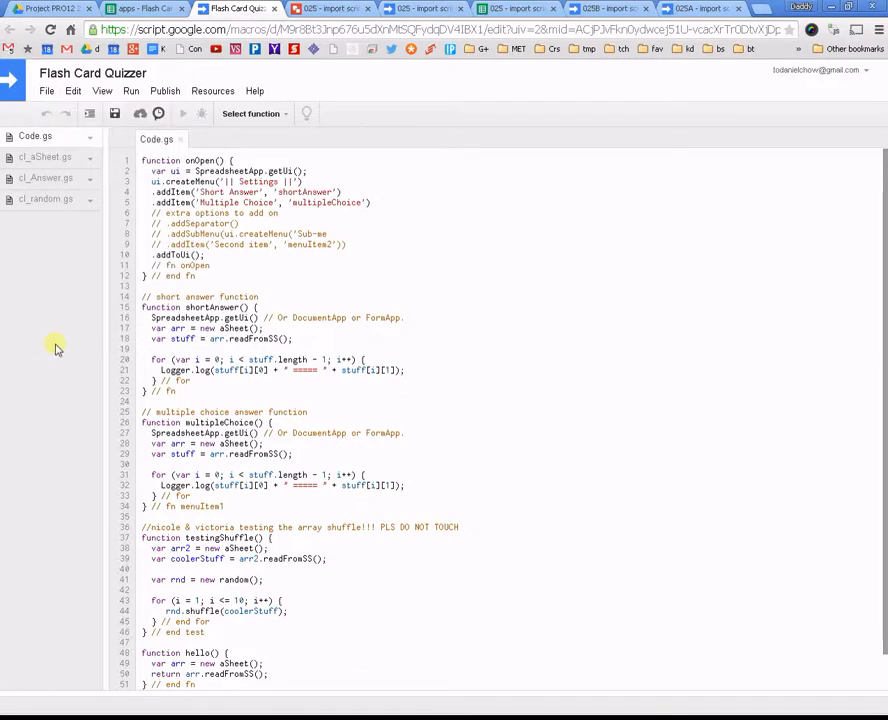
mouse_move(44, 156)
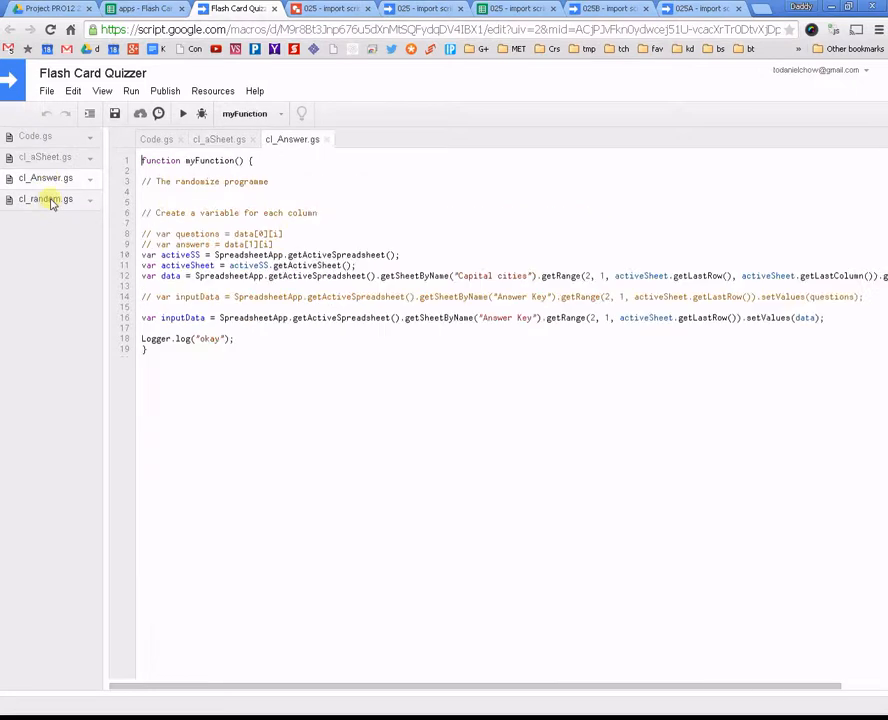
Step: Switch the editor to cl_random.gs with its random constructor and shuffle function
left_click(44, 200)
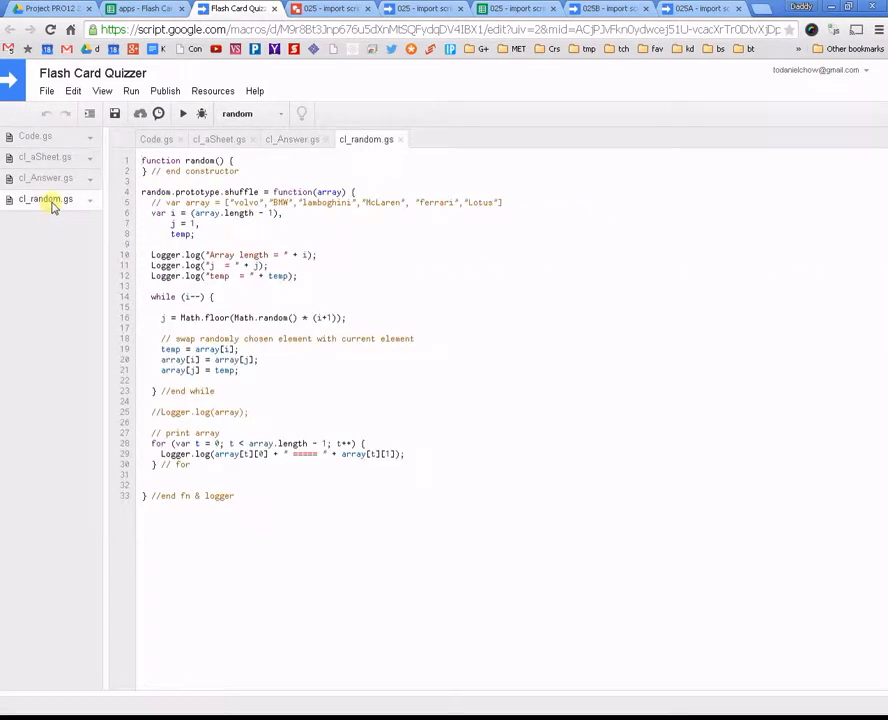
mouse_move(44, 198)
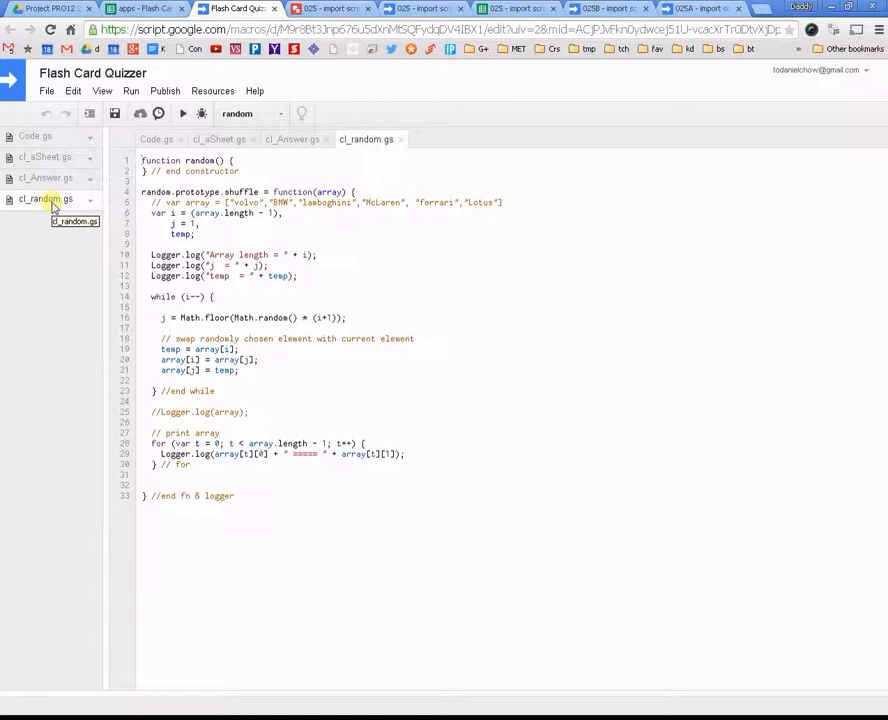
mouse_move(68, 164)
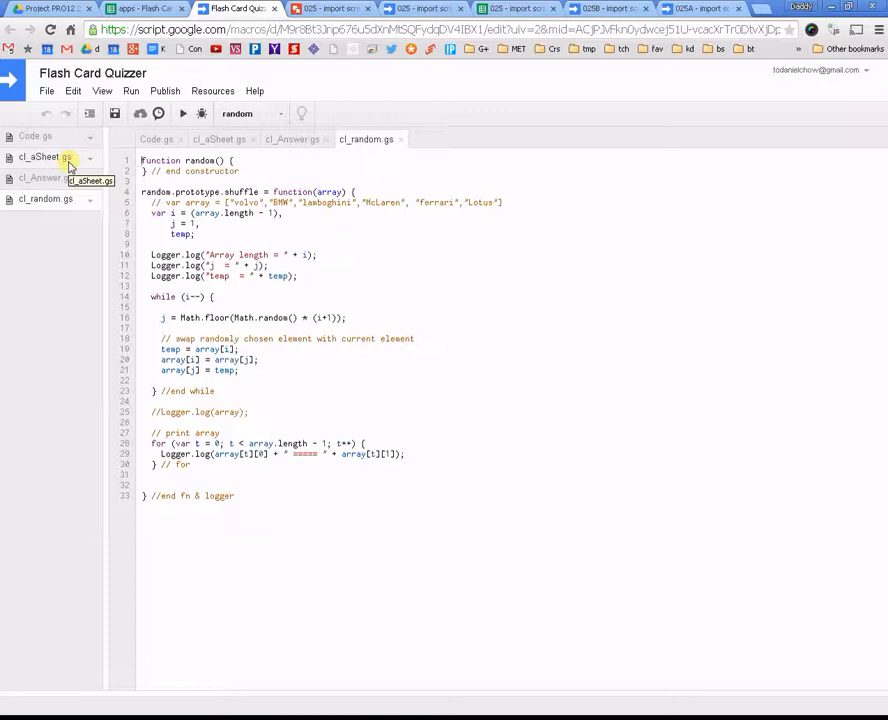
left_click(40, 156)
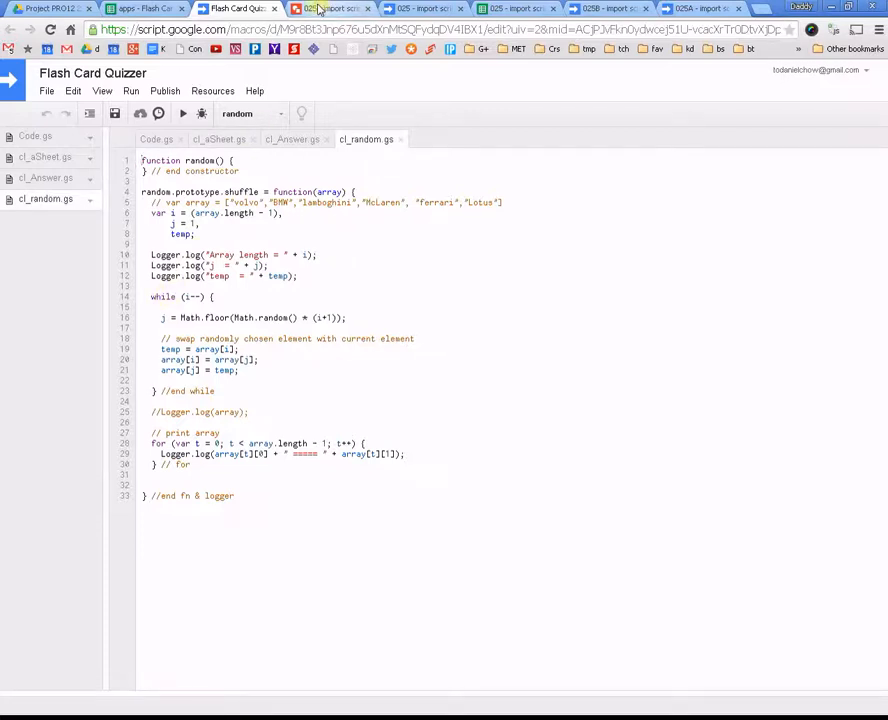
Step: In the import-script diagram, connect the green Main Program box to TEAM B and TEAM A with lines
left_click(330, 8)
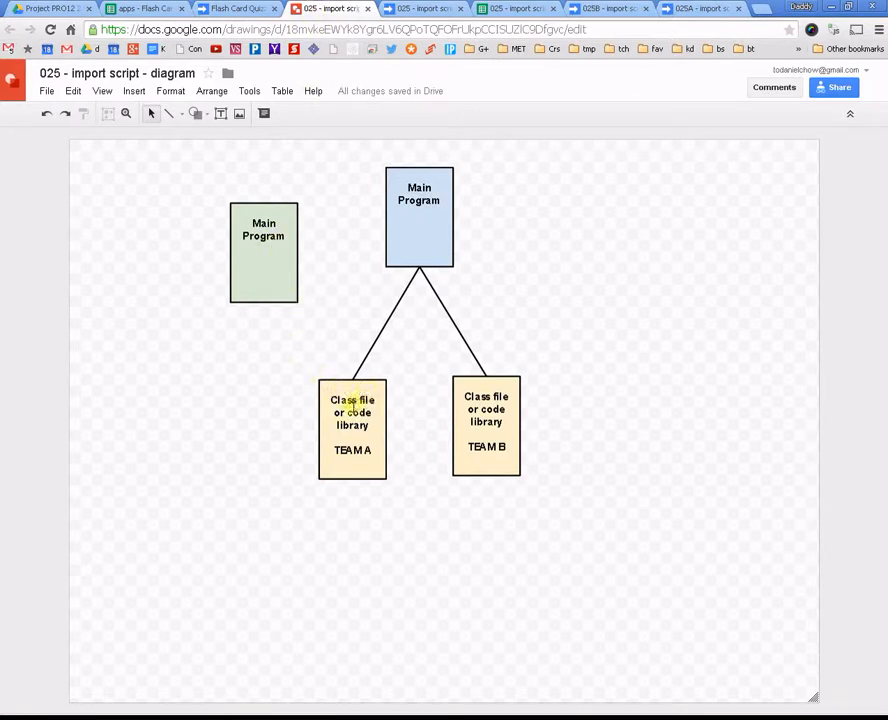
left_click(352, 424)
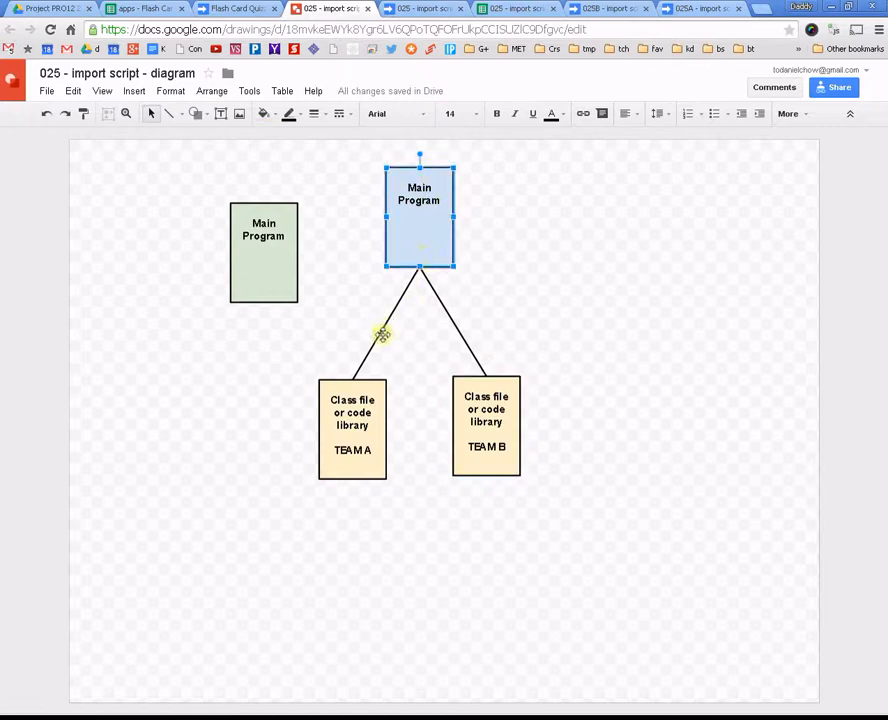
mouse_move(372, 348)
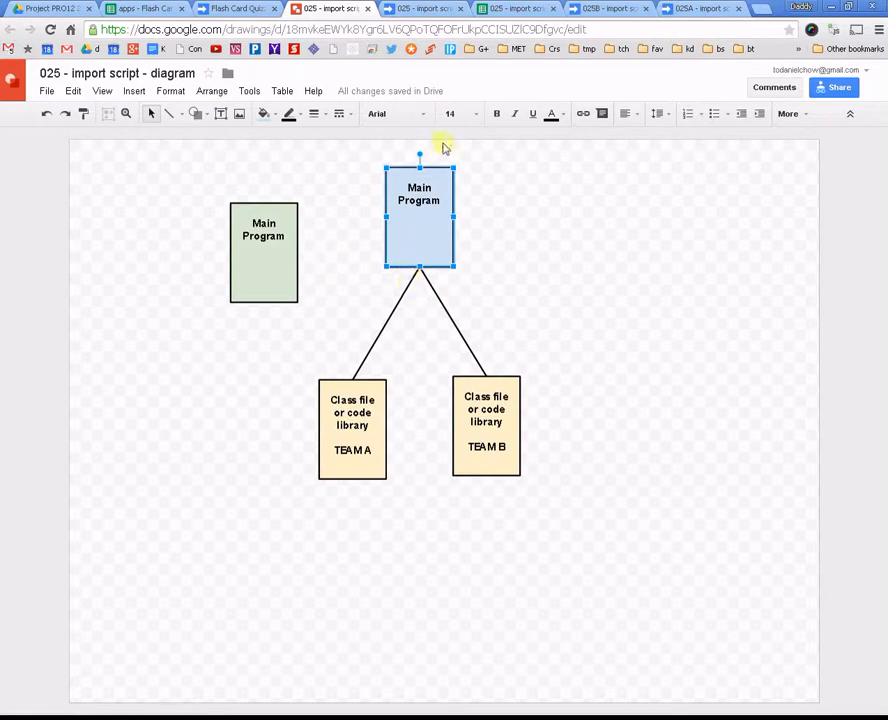
mouse_move(264, 116)
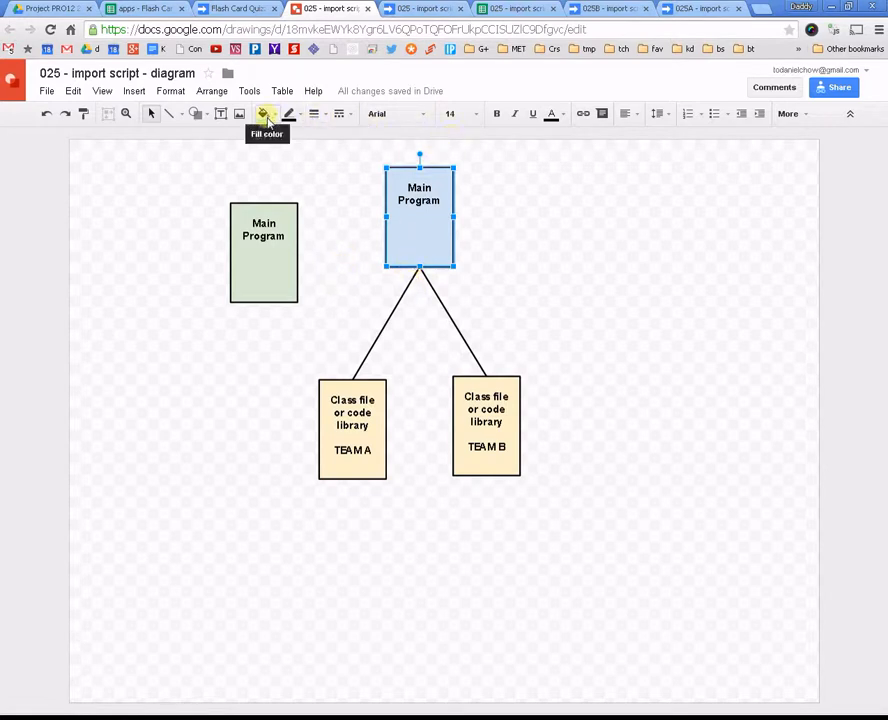
mouse_move(168, 112)
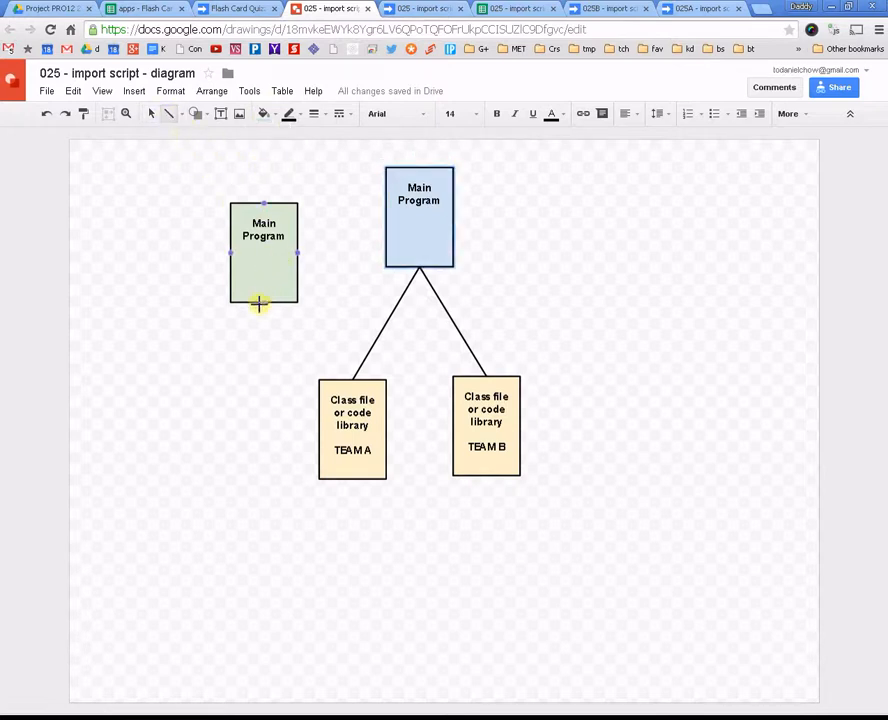
left_click_drag(258, 304, 464, 364)
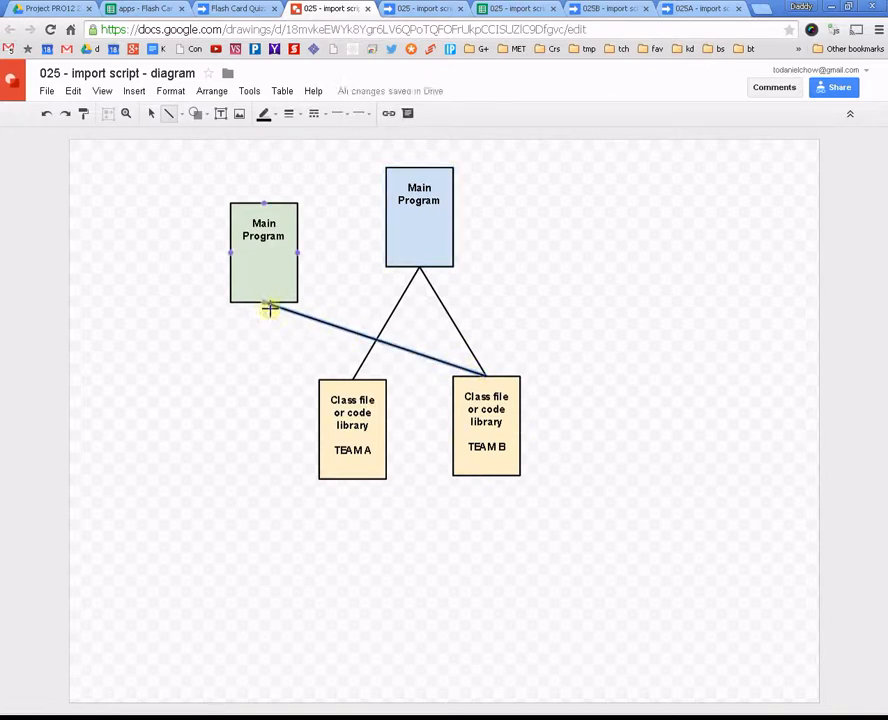
left_click_drag(270, 308, 416, 440)
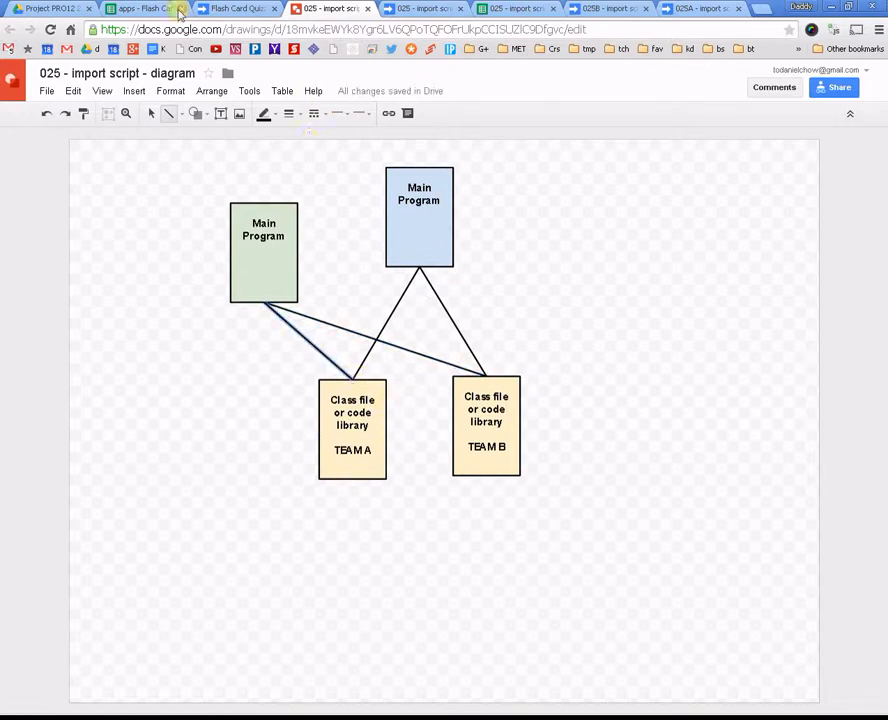
left_click(144, 8)
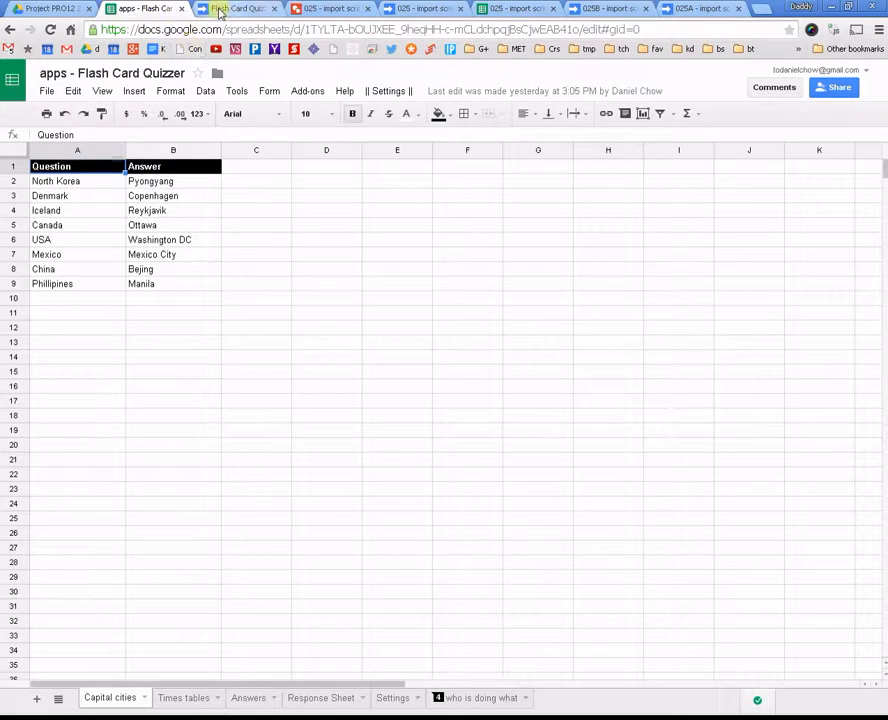
left_click(240, 8)
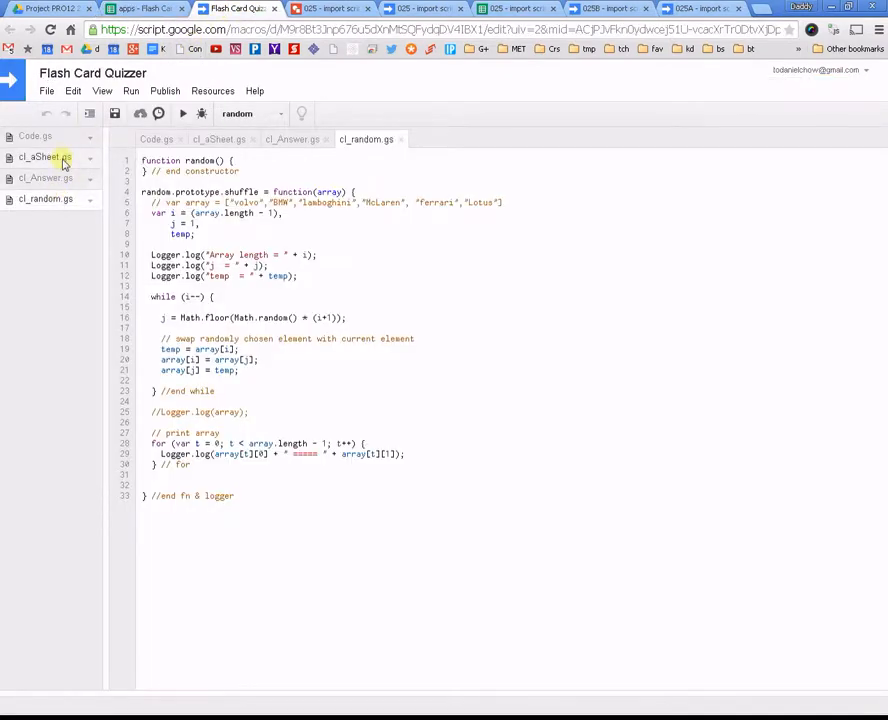
mouse_move(318, 366)
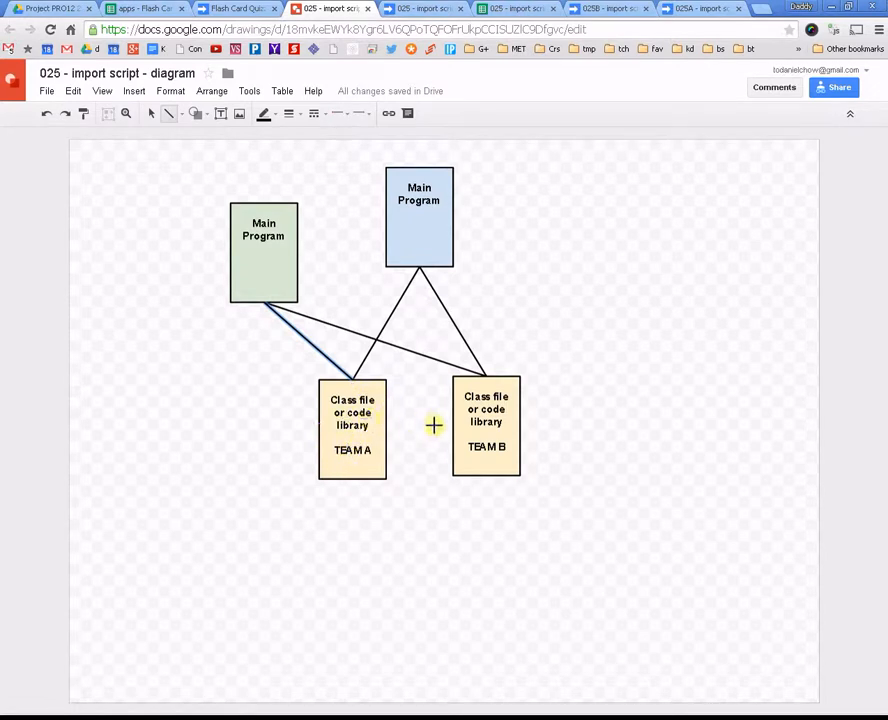
Step: Thin the green box's connector lines to match the other connectors in the diagram
left_click(352, 424)
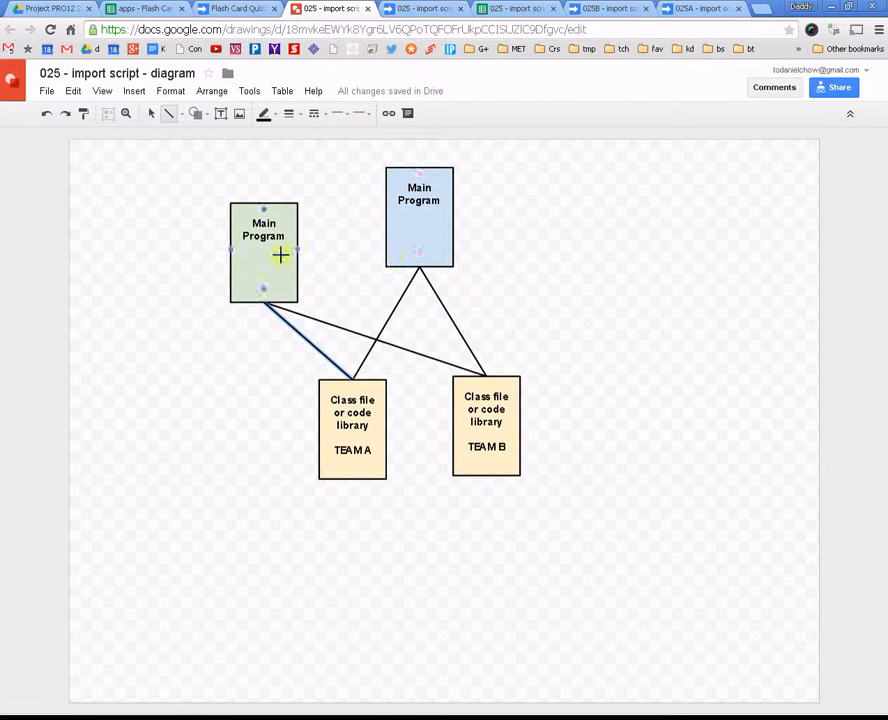
left_click(418, 216)
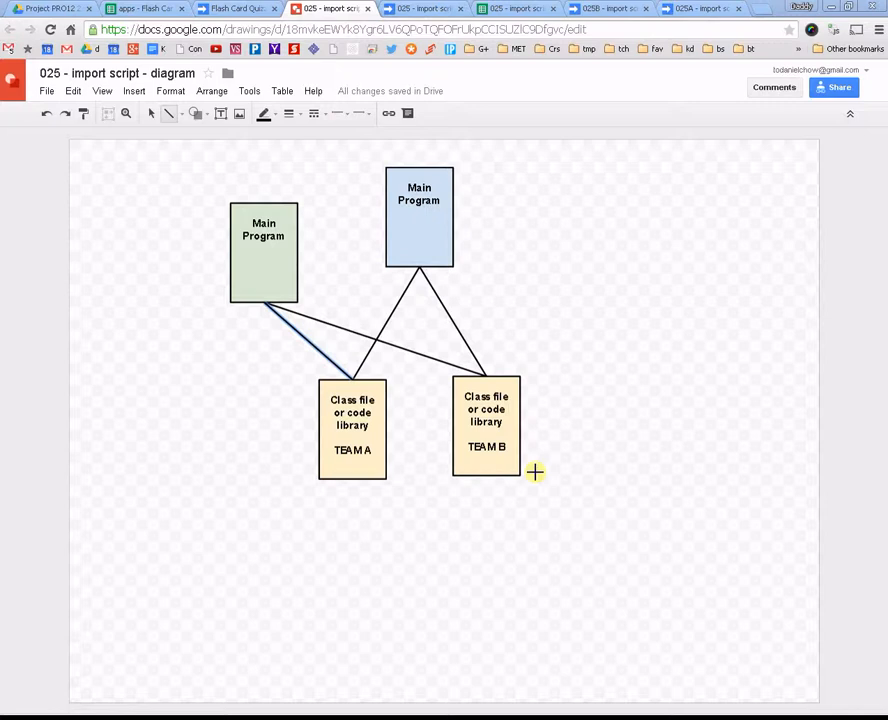
mouse_move(318, 288)
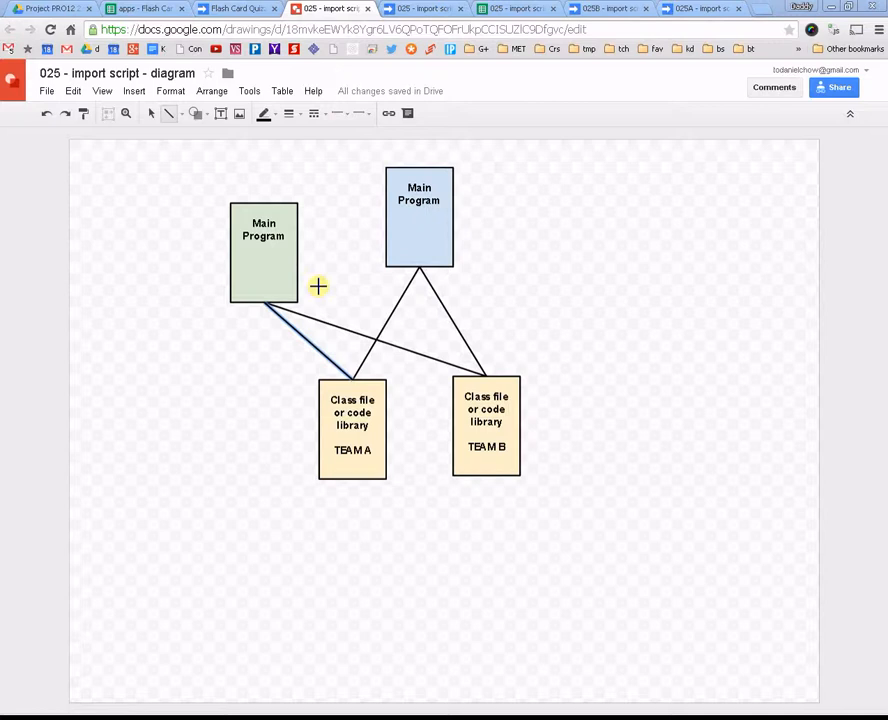
left_click(420, 216)
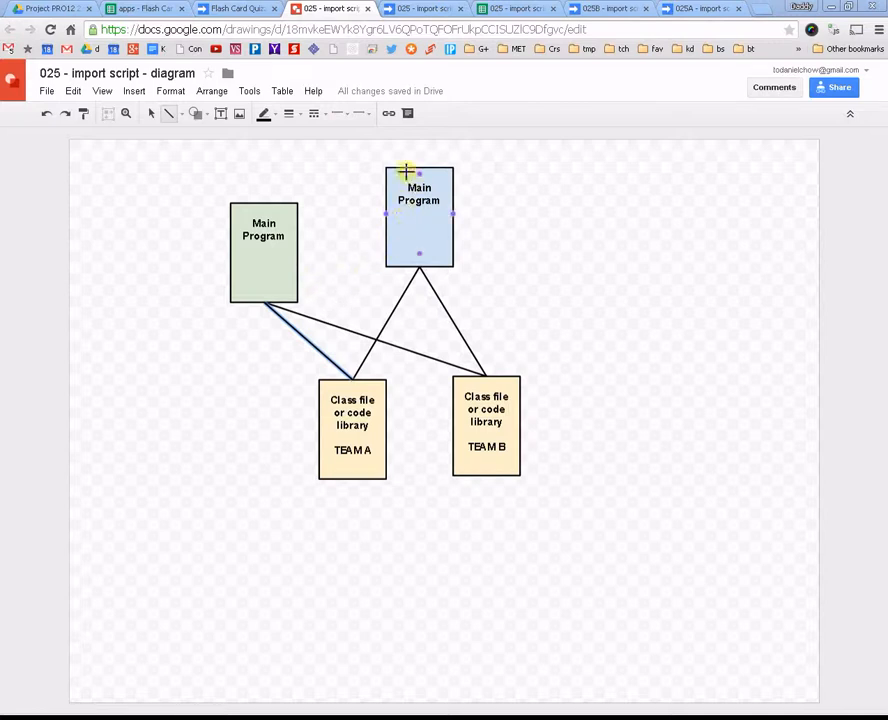
left_click_drag(388, 166, 470, 236)
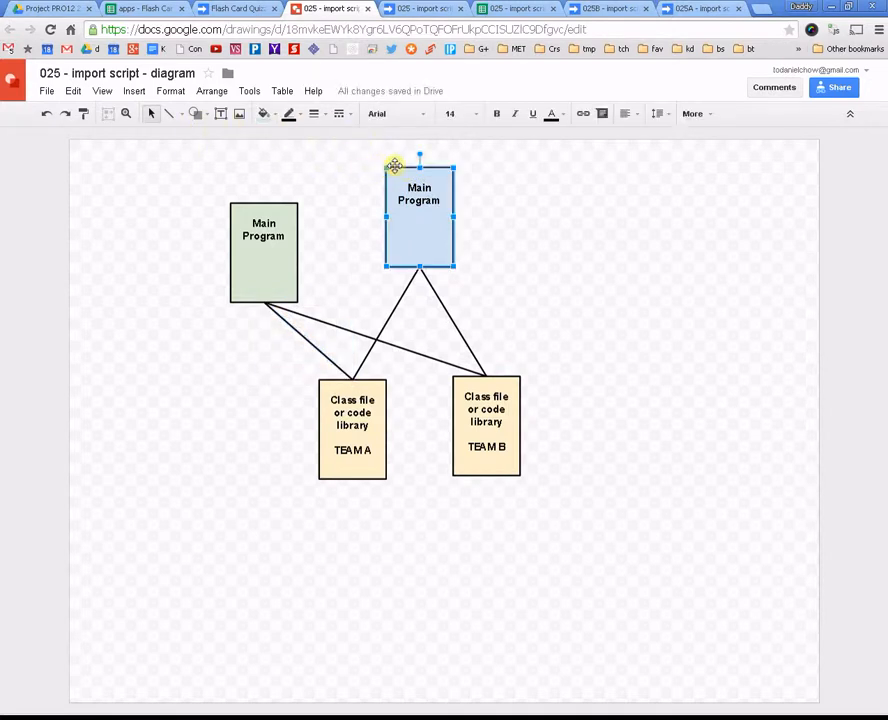
Step: Cycle through the MAIN program, diagram and 025A tabs, landing on the MAIN program's myFunction
left_click(424, 8)
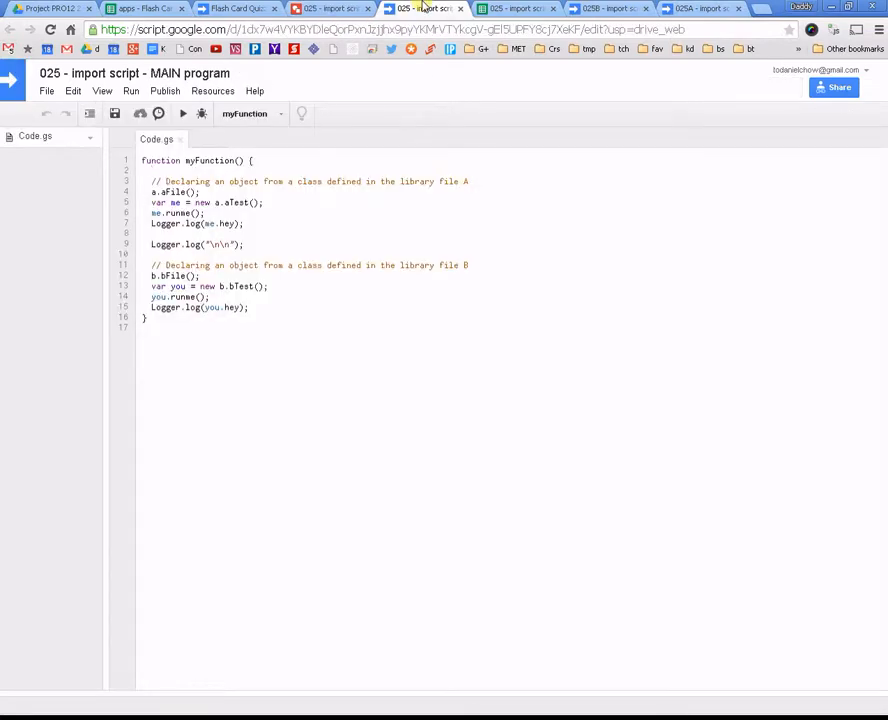
left_click(424, 8)
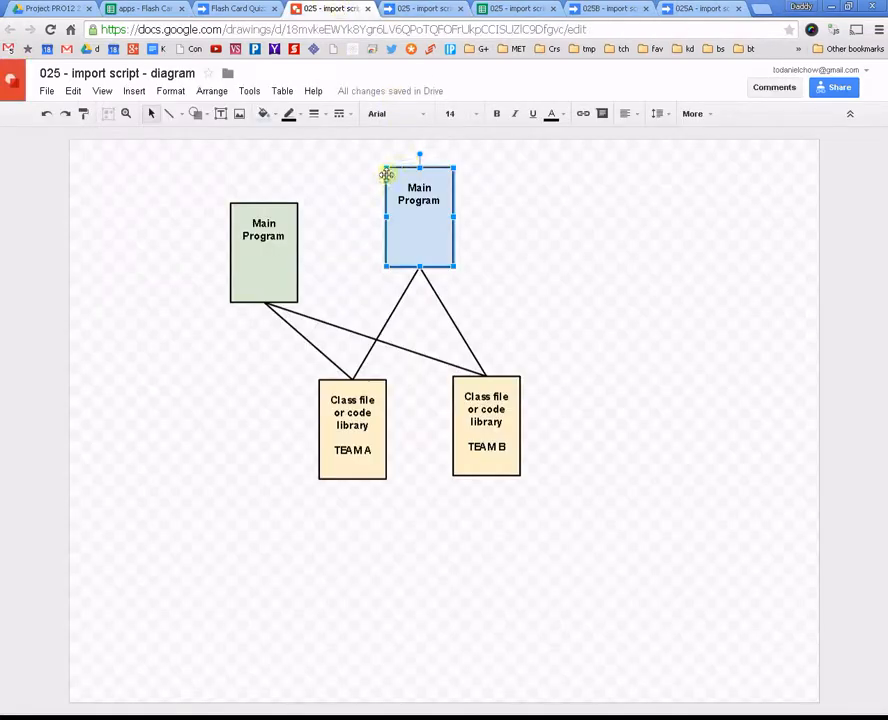
left_click(424, 8)
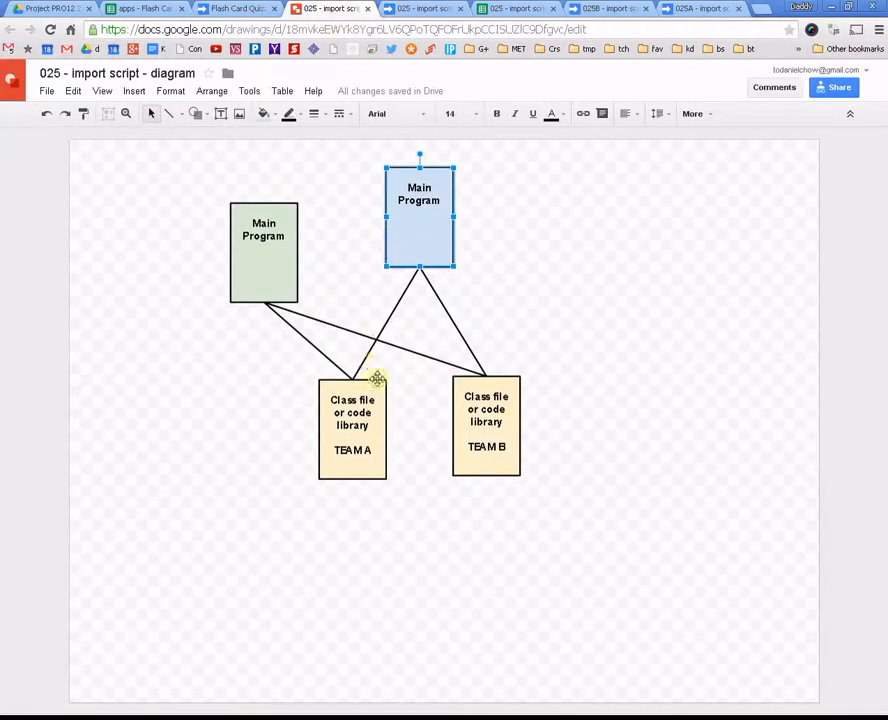
left_click(352, 424)
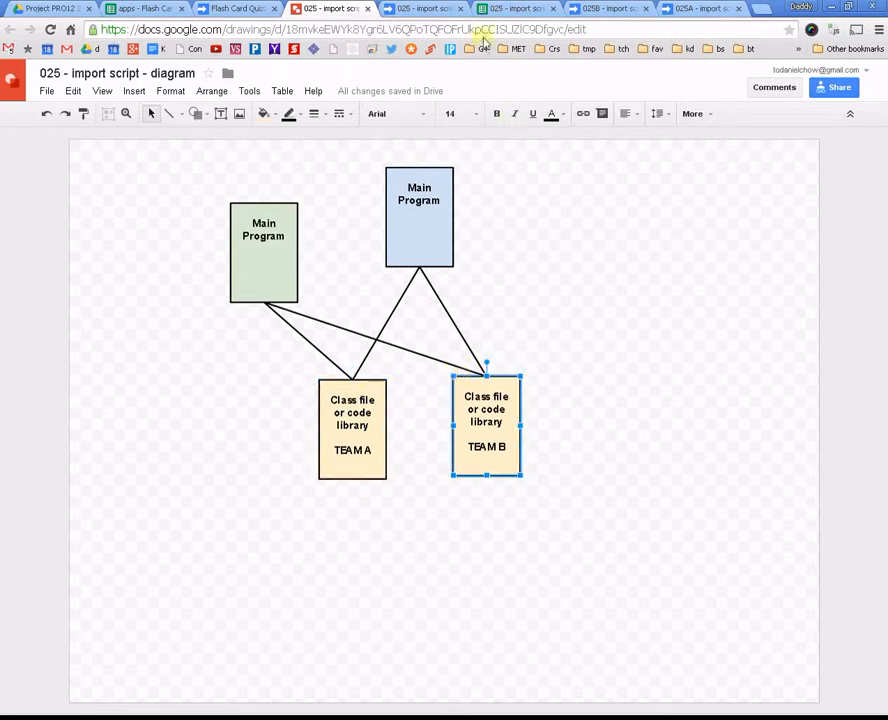
left_click(608, 8)
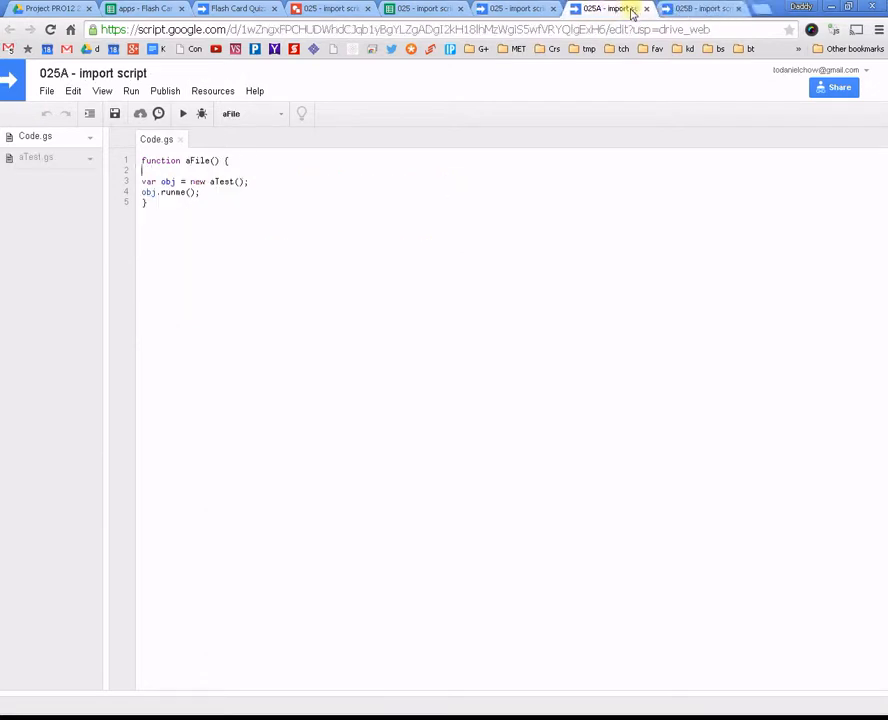
left_click(700, 8)
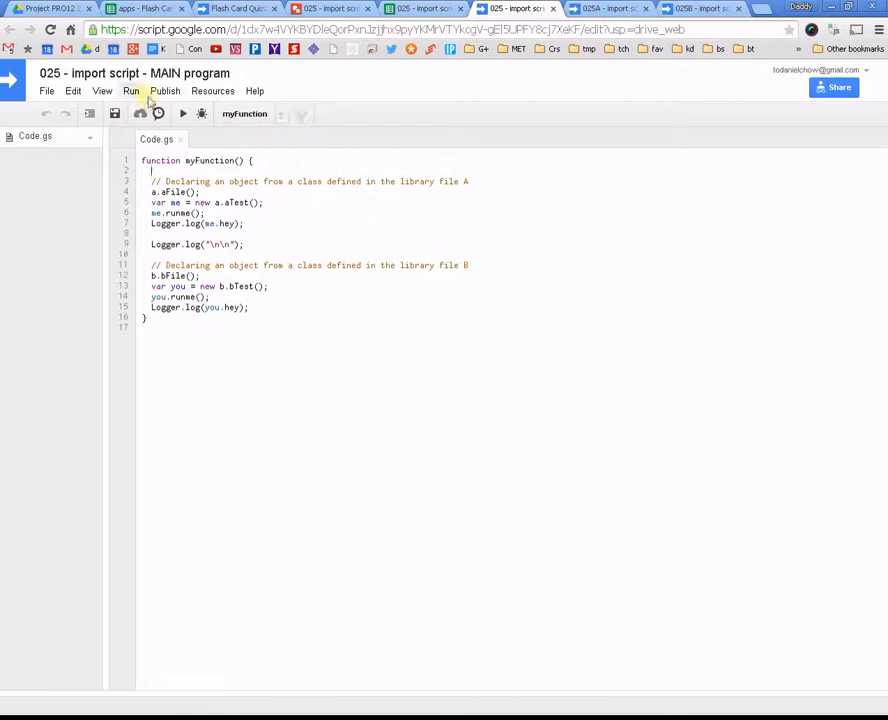
left_click(212, 92)
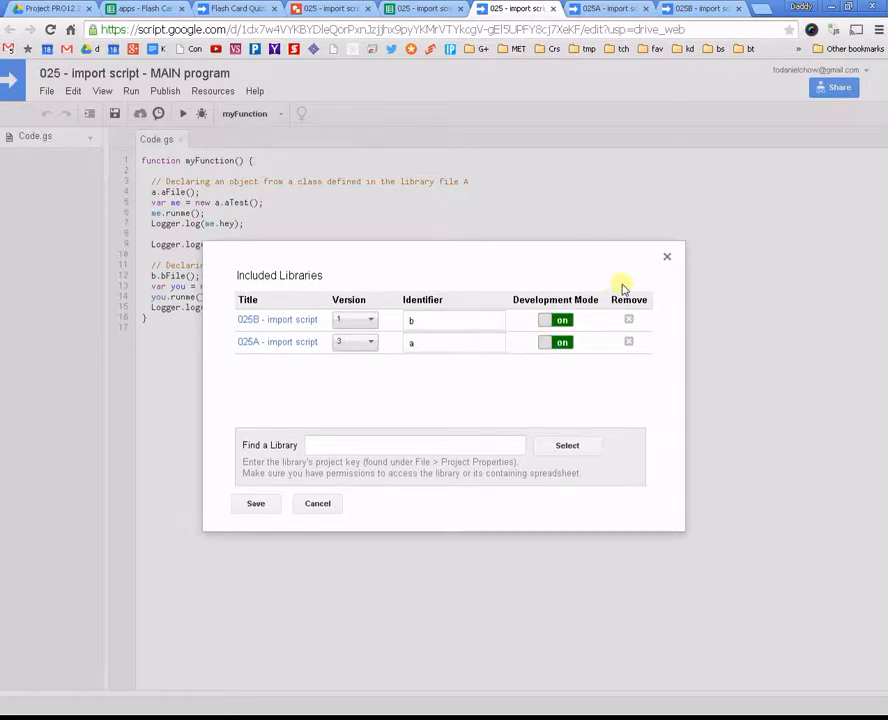
left_click(668, 256)
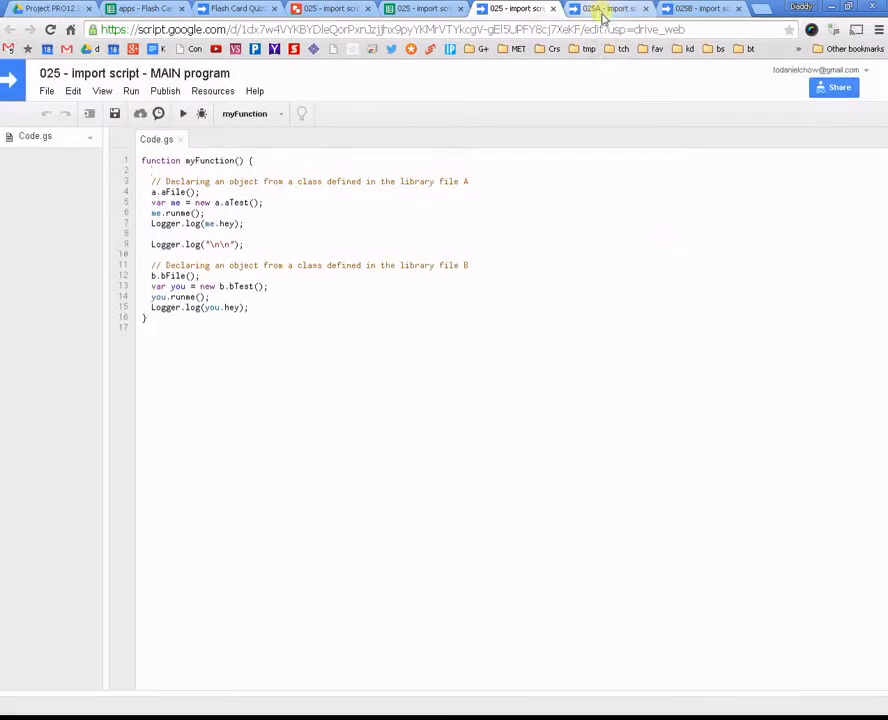
left_click(604, 8)
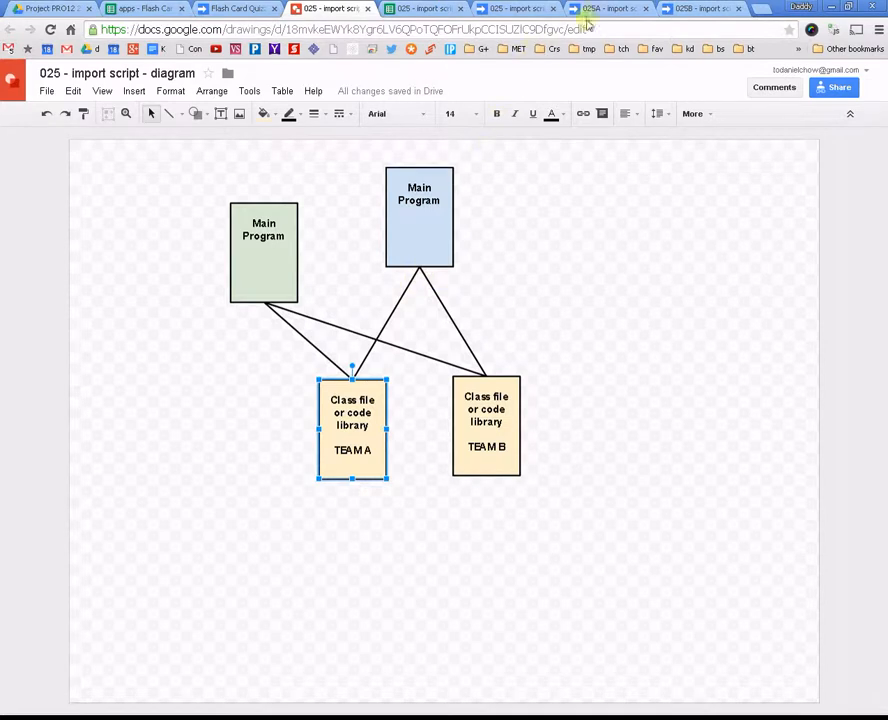
Step: Switch to the 025A import script project with its aFile function
left_click(604, 8)
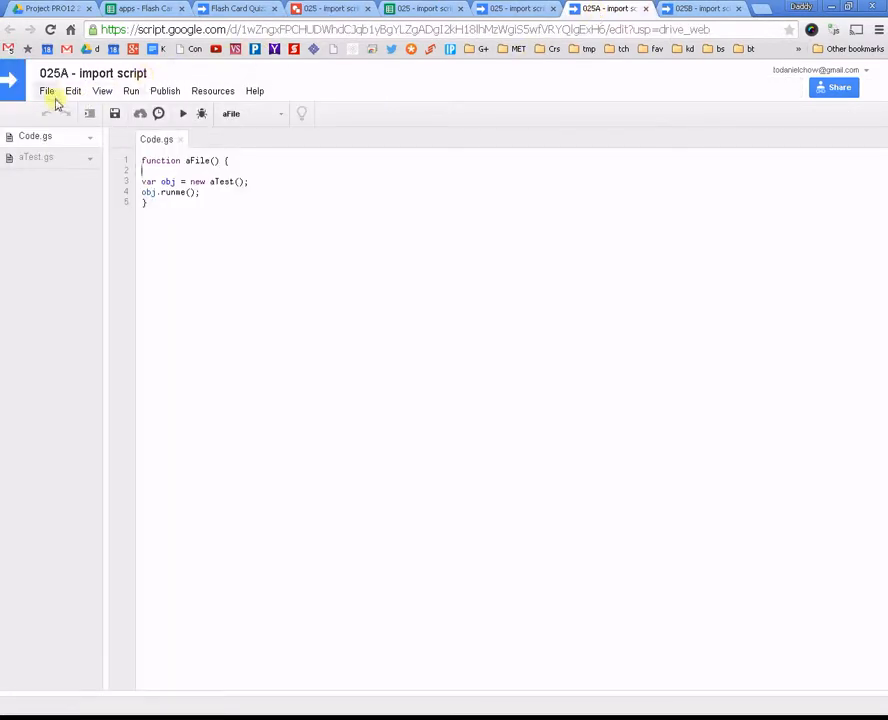
Step: Save a new 025A version 5 described 'changes that you made' via Manage versions
left_click(46, 92)
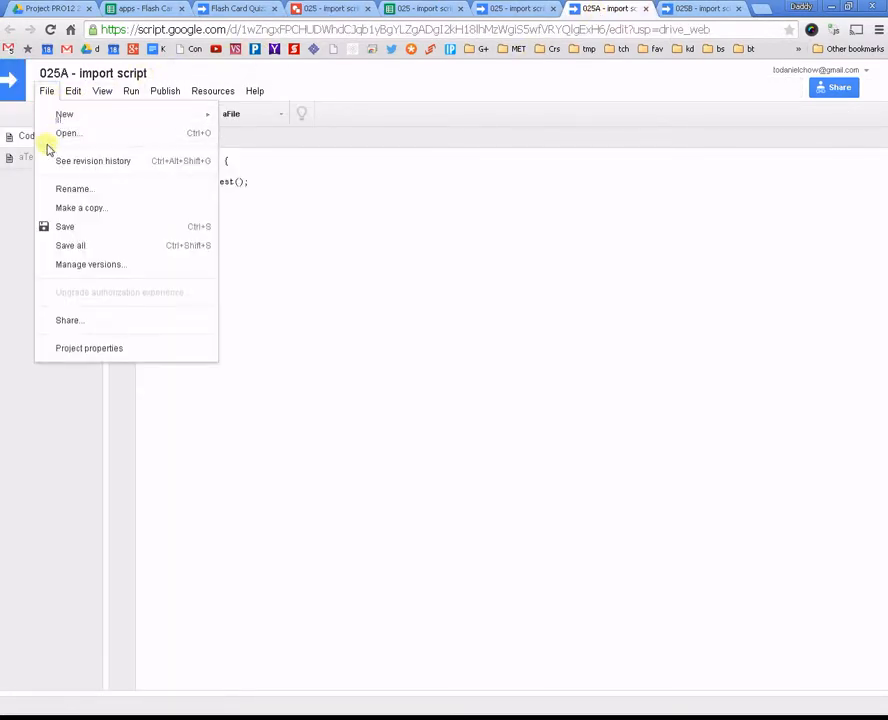
left_click(90, 264)
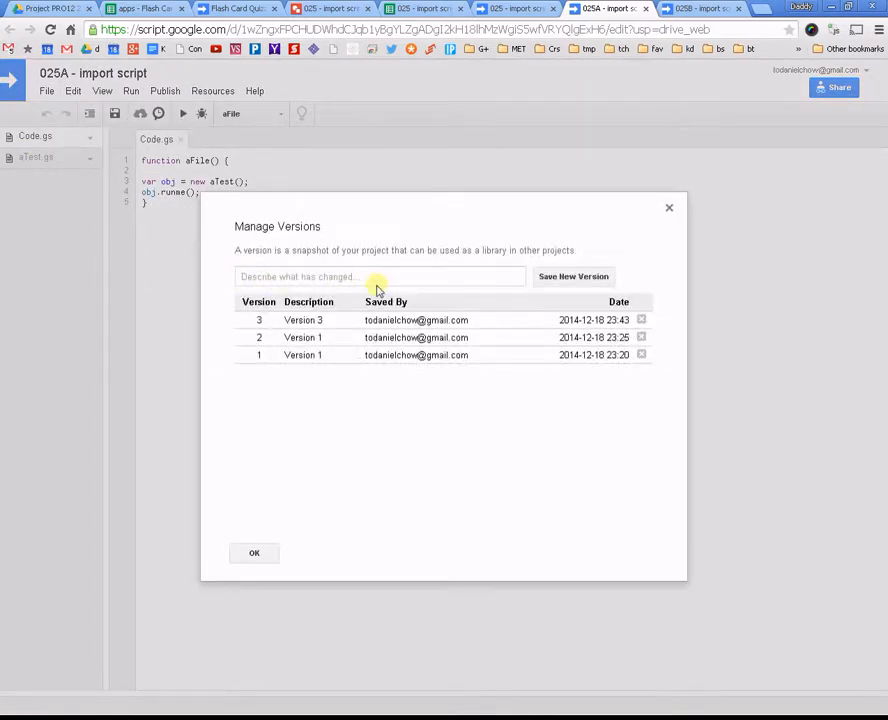
left_click(380, 276)
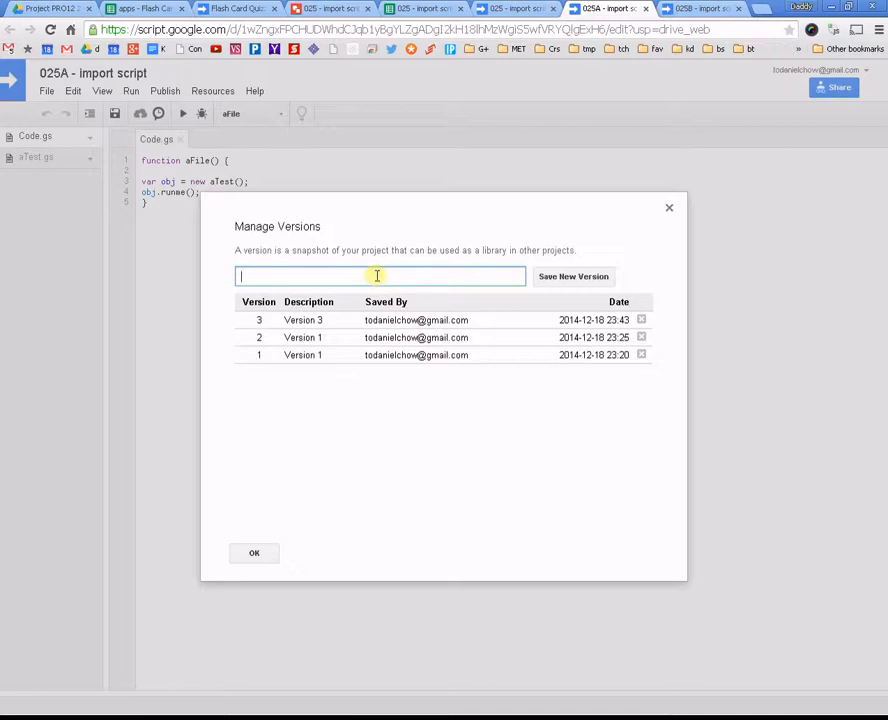
type("changes that you")
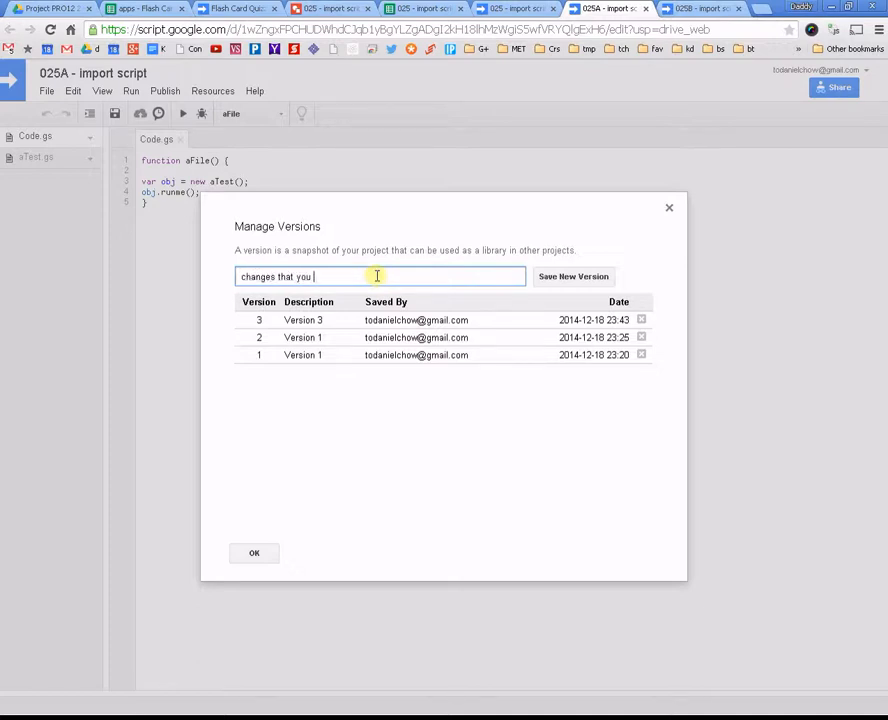
type("made")
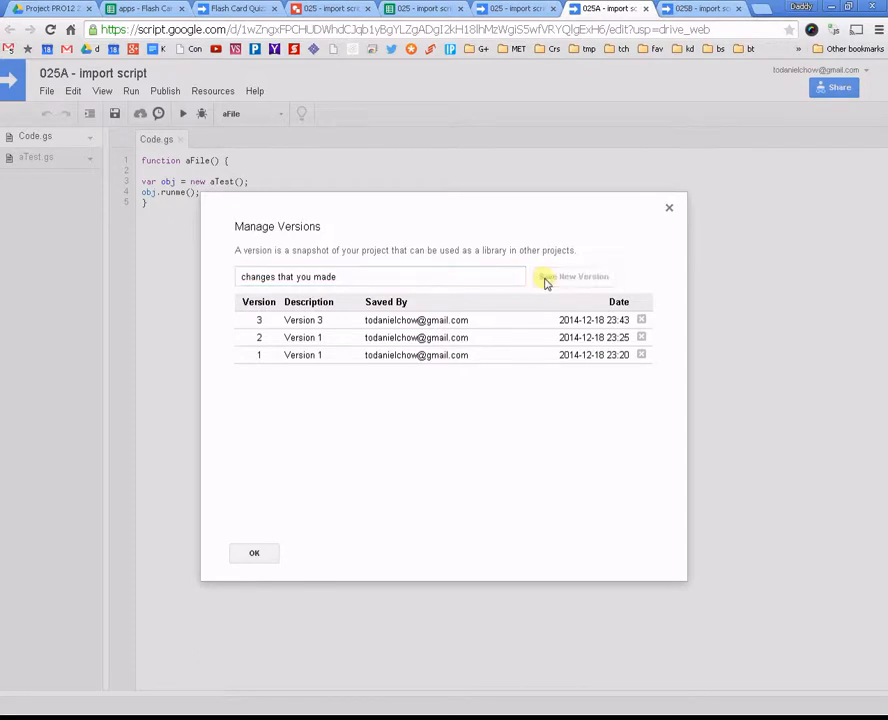
left_click(572, 276)
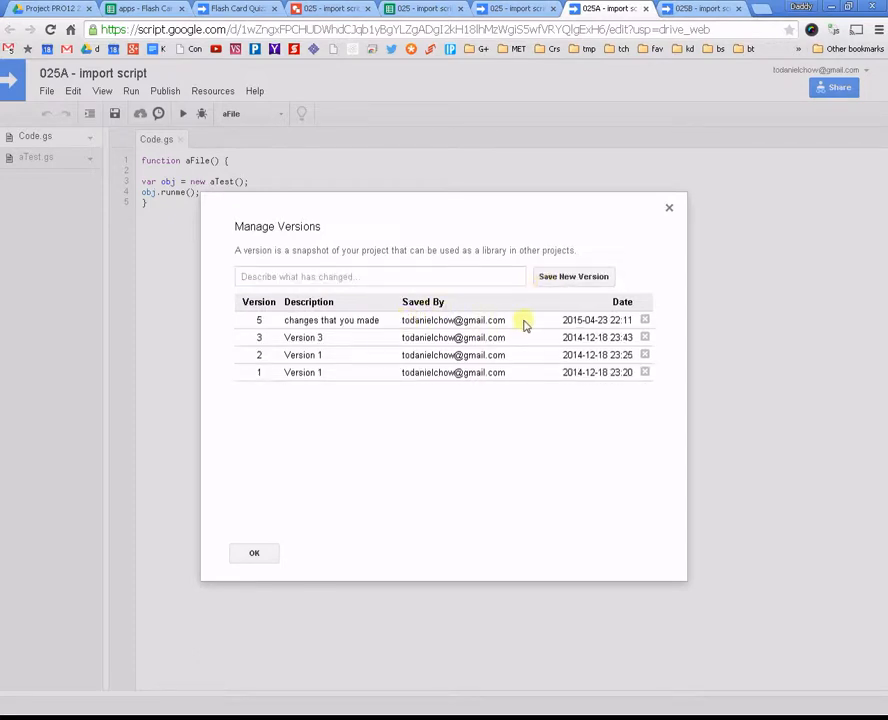
mouse_move(264, 332)
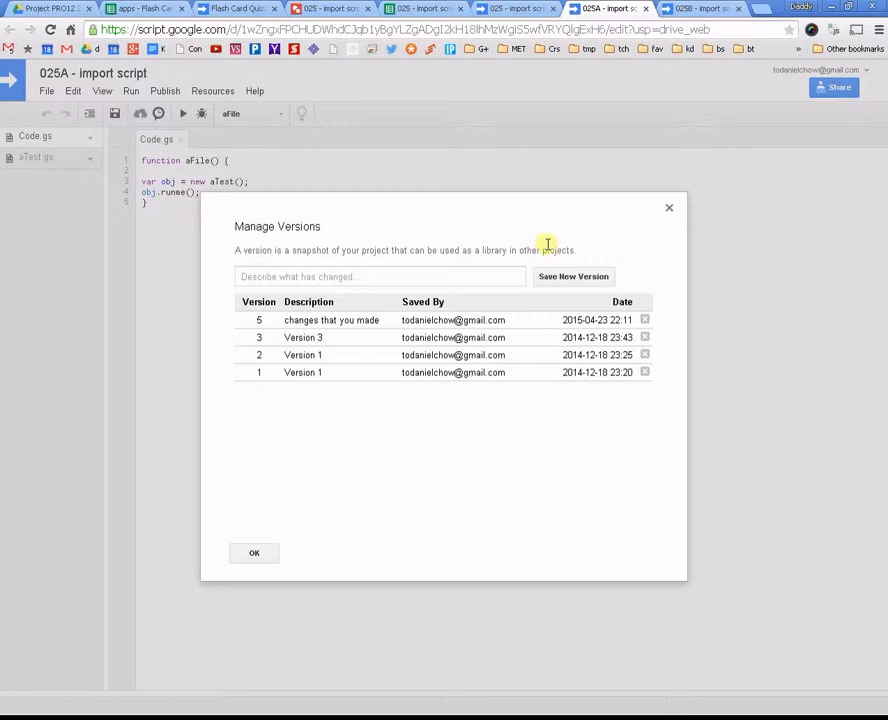
left_click(668, 206)
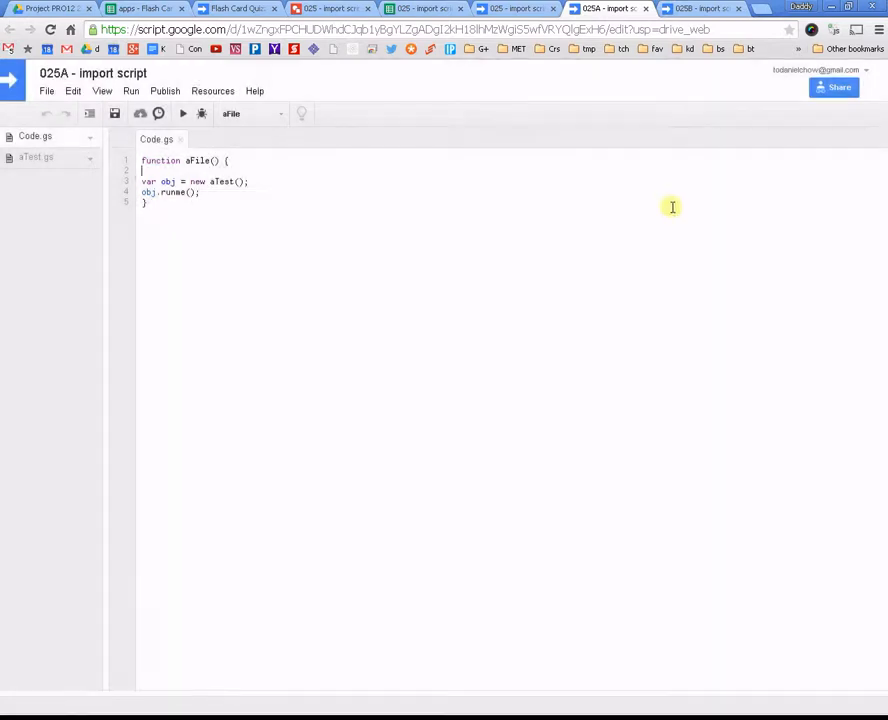
Step: View 025A's project properties showing its name, project key and time zone
left_click(46, 92)
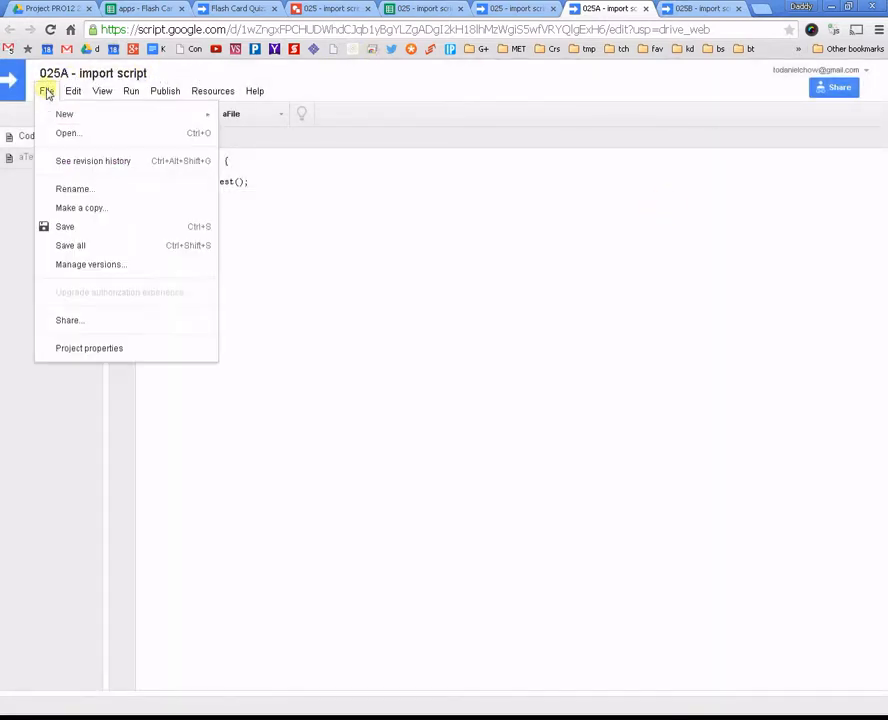
mouse_move(98, 348)
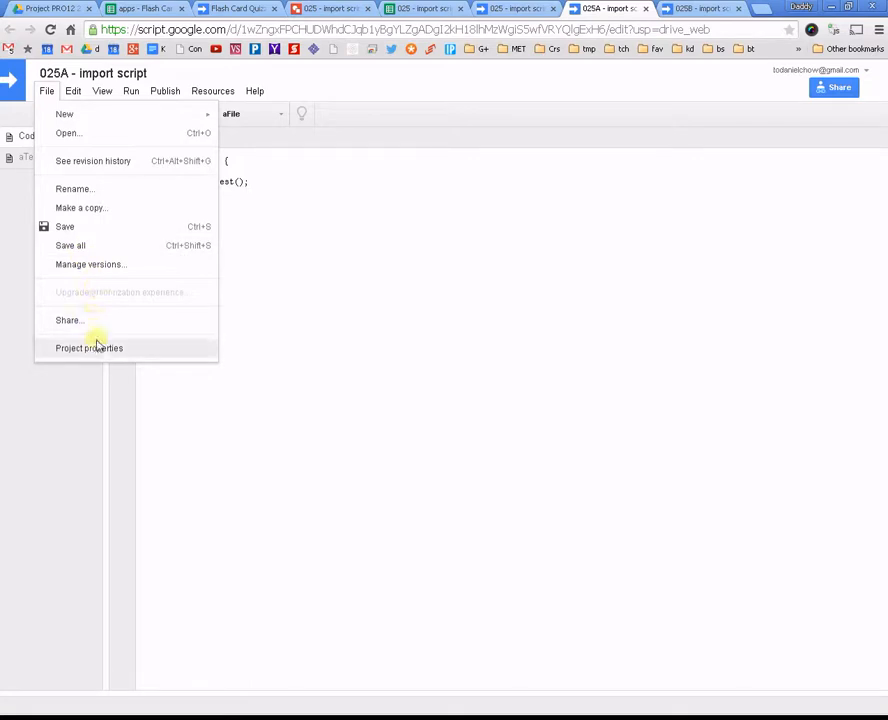
left_click(88, 348)
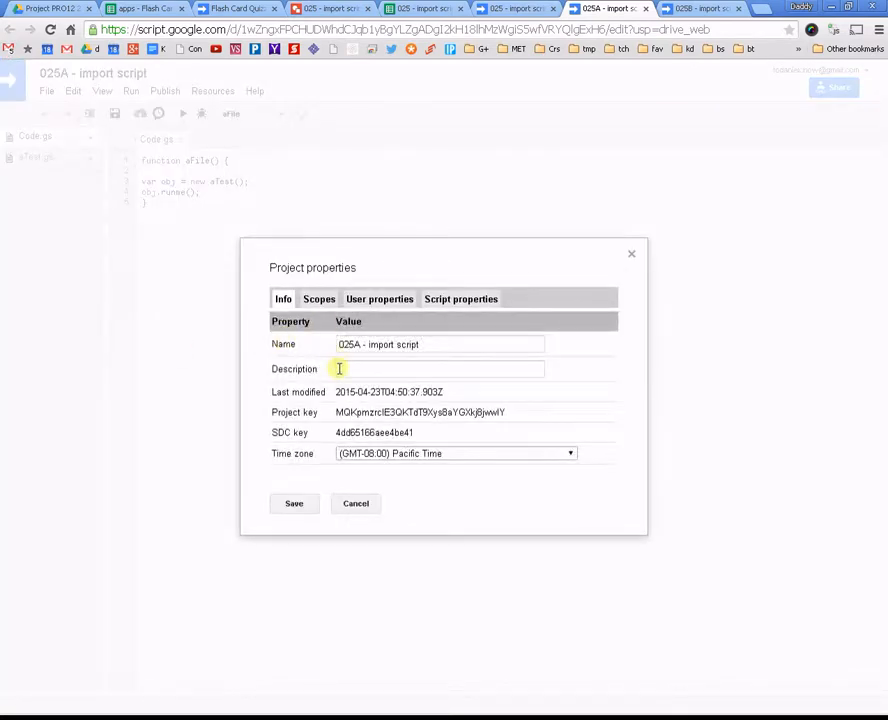
mouse_move(338, 412)
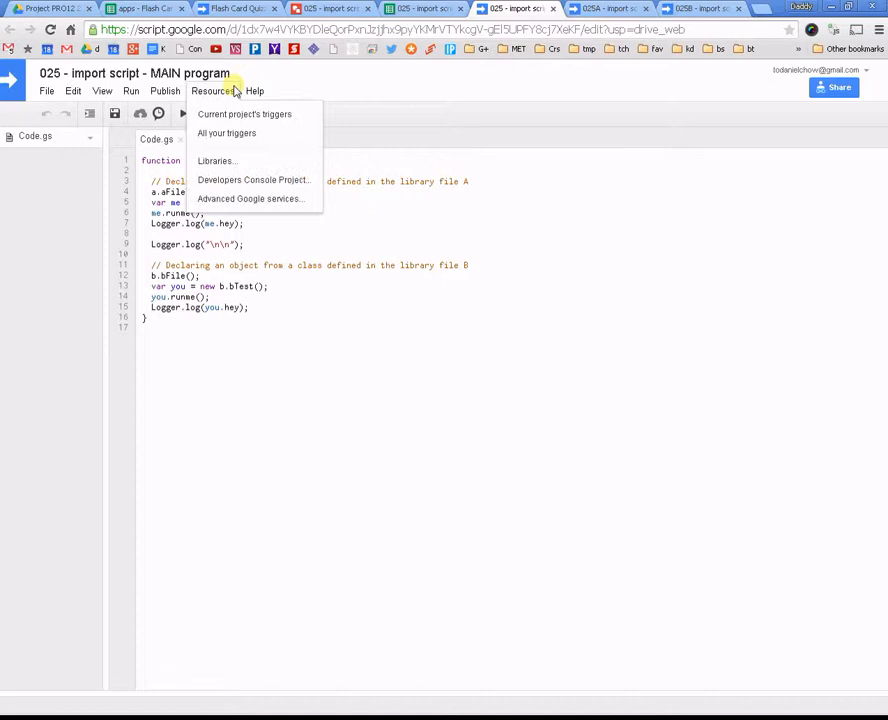
left_click(216, 160)
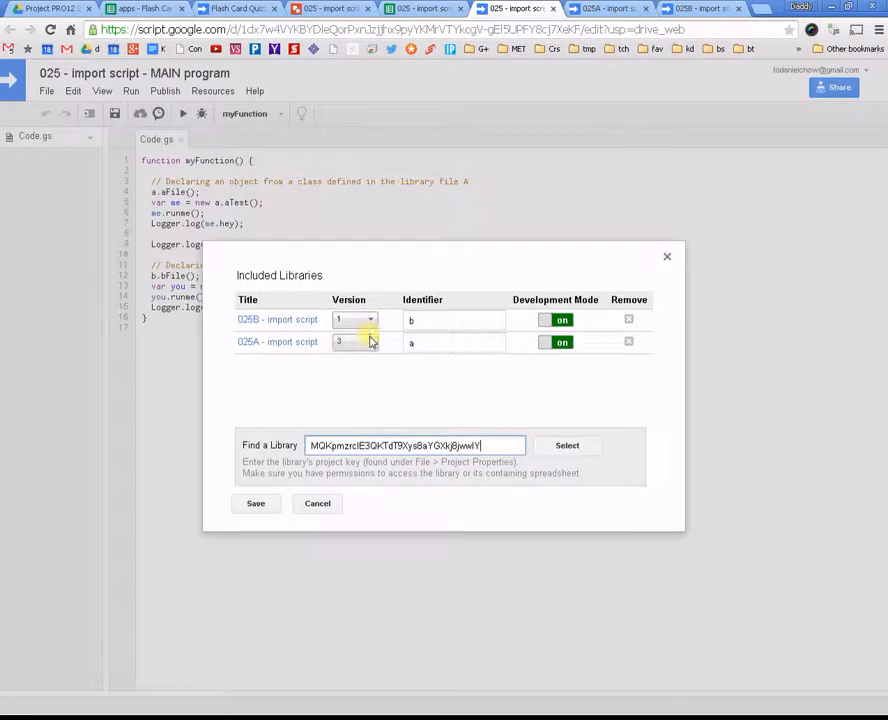
left_click(356, 342)
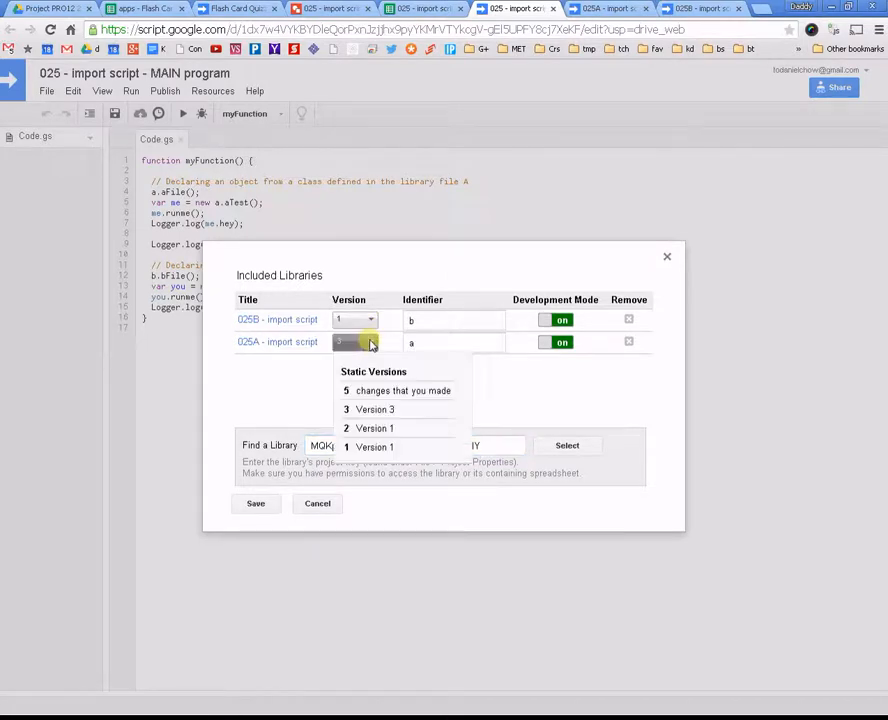
mouse_move(390, 390)
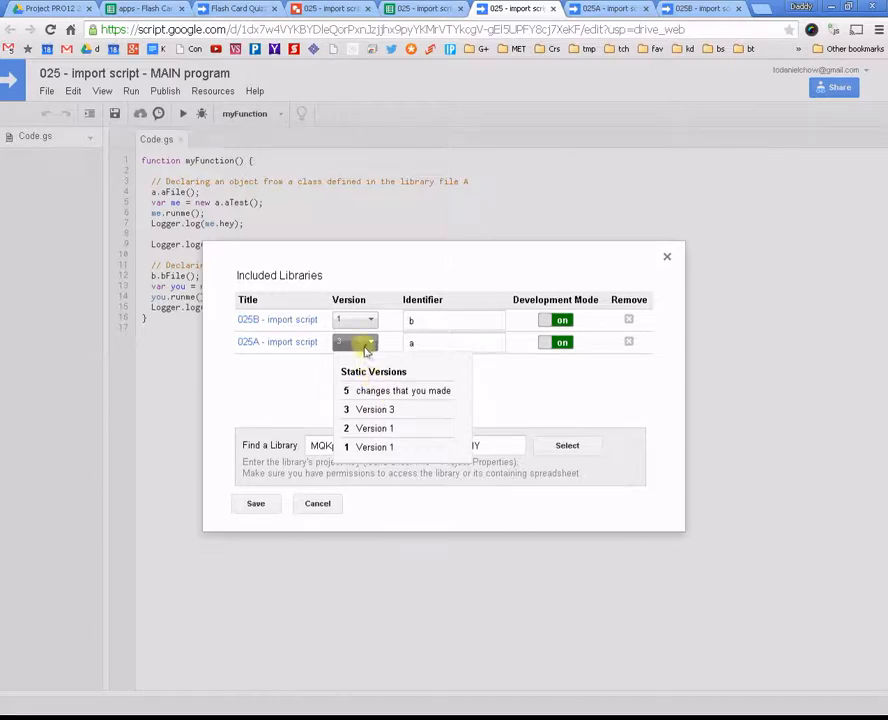
left_click(374, 408)
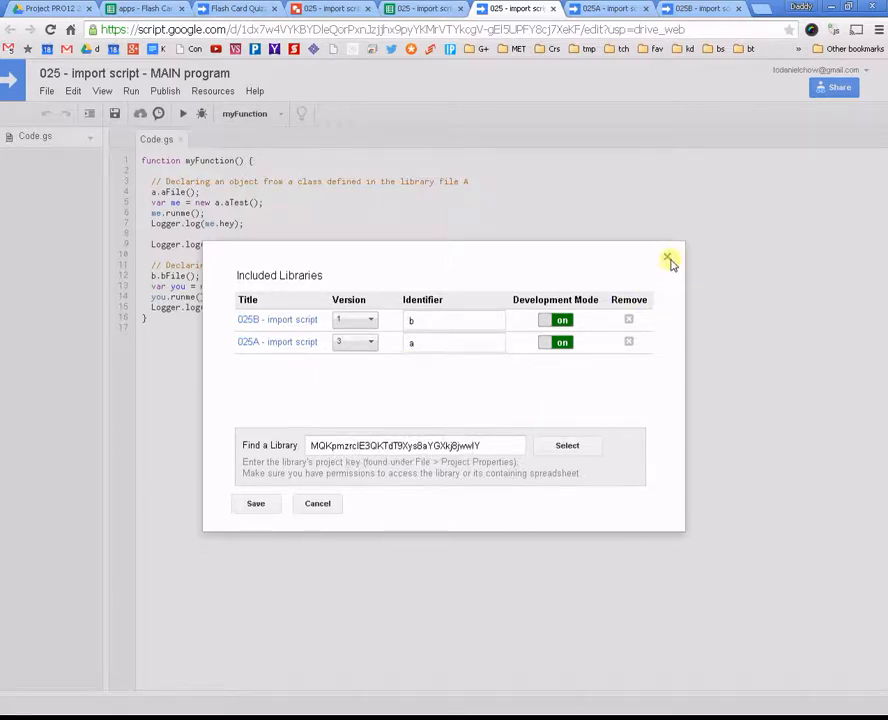
left_click(670, 260)
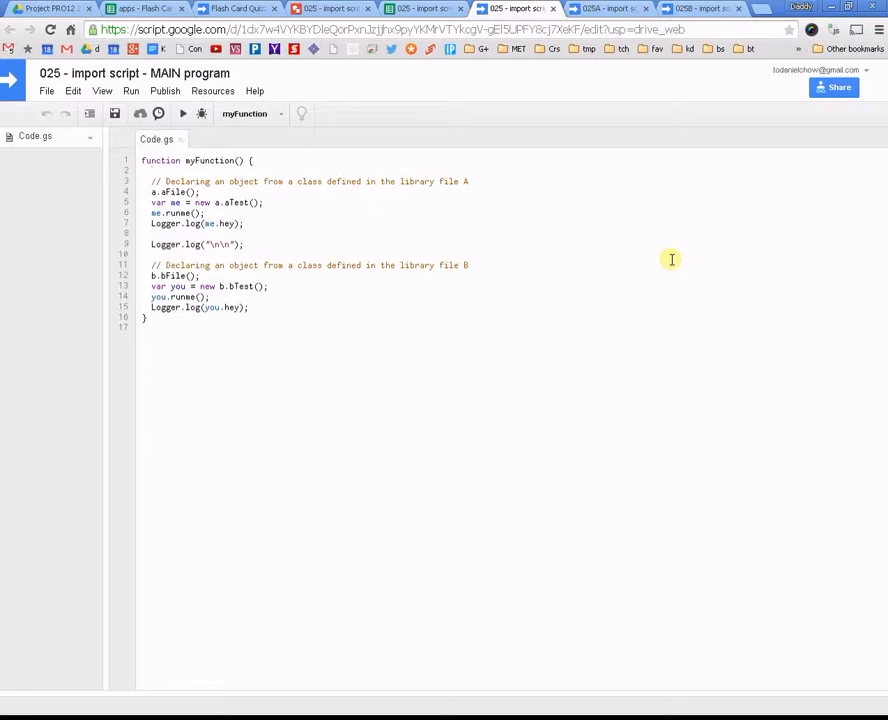
Step: Switch to the 025B import script project and view its saved versions
left_click(152, 170)
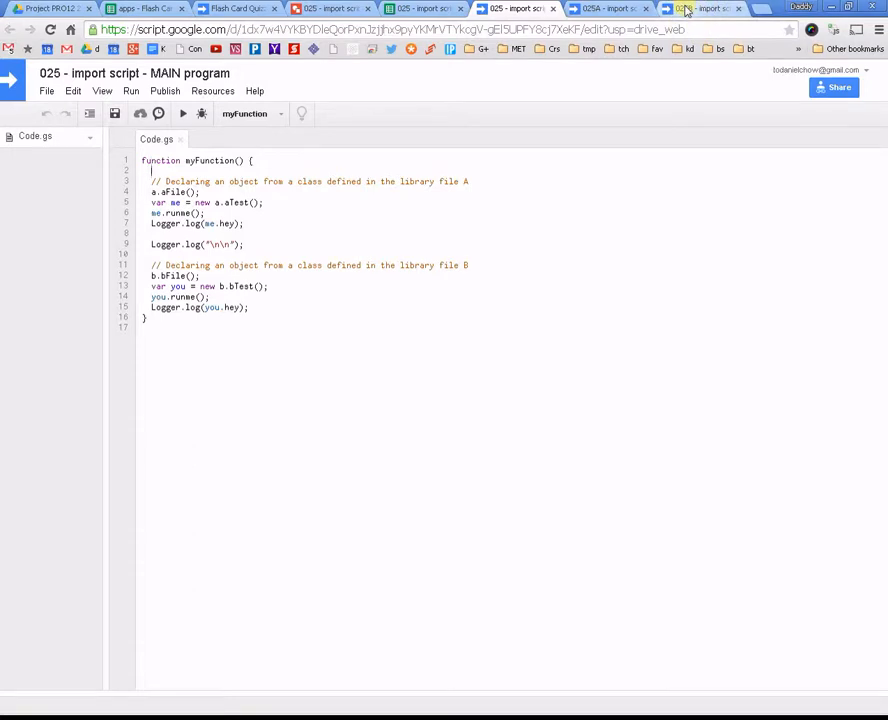
left_click(704, 8)
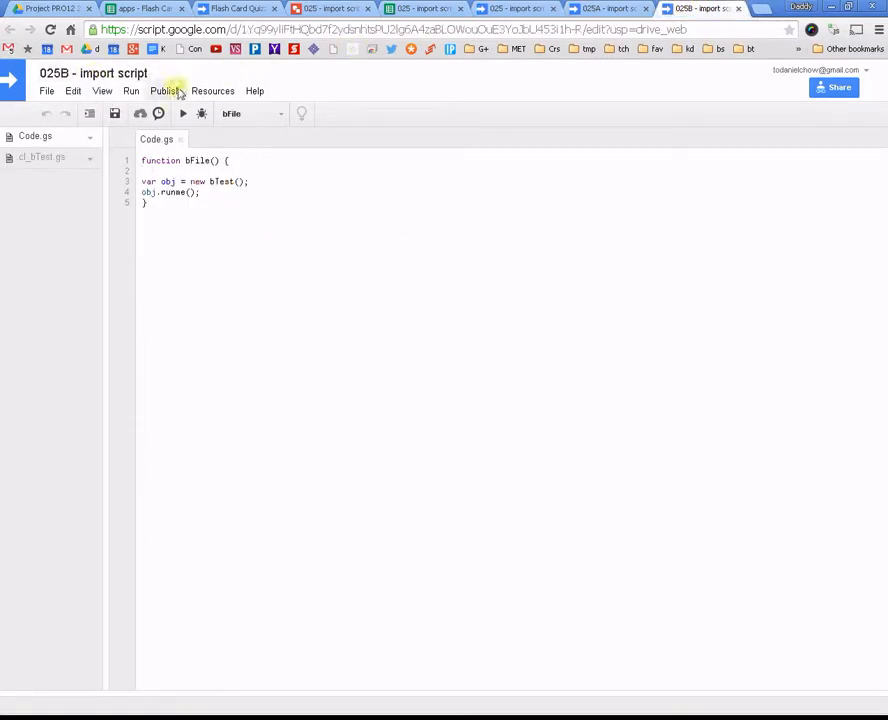
left_click(46, 92)
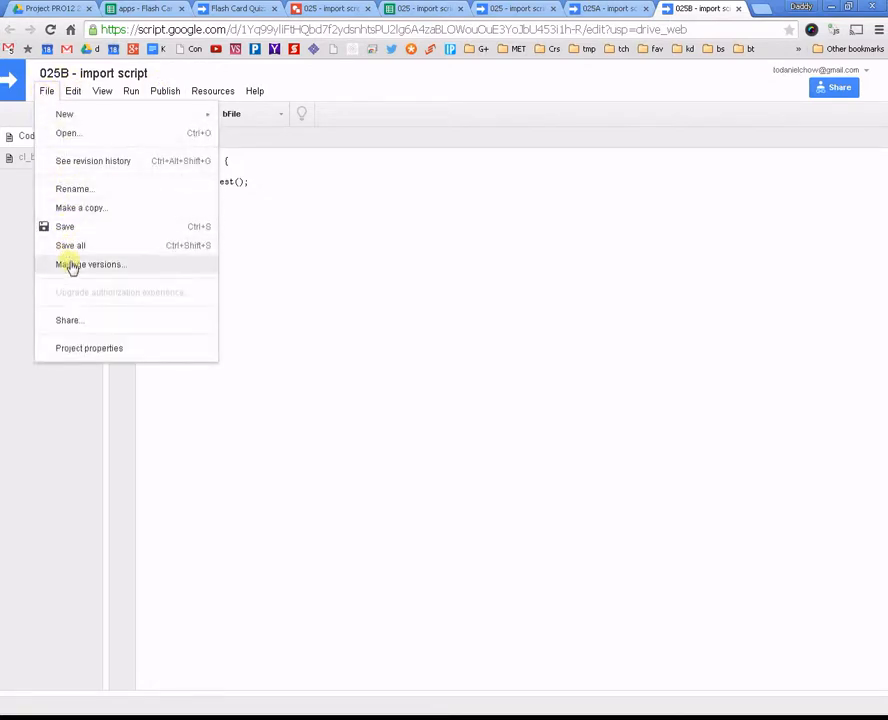
left_click(90, 264)
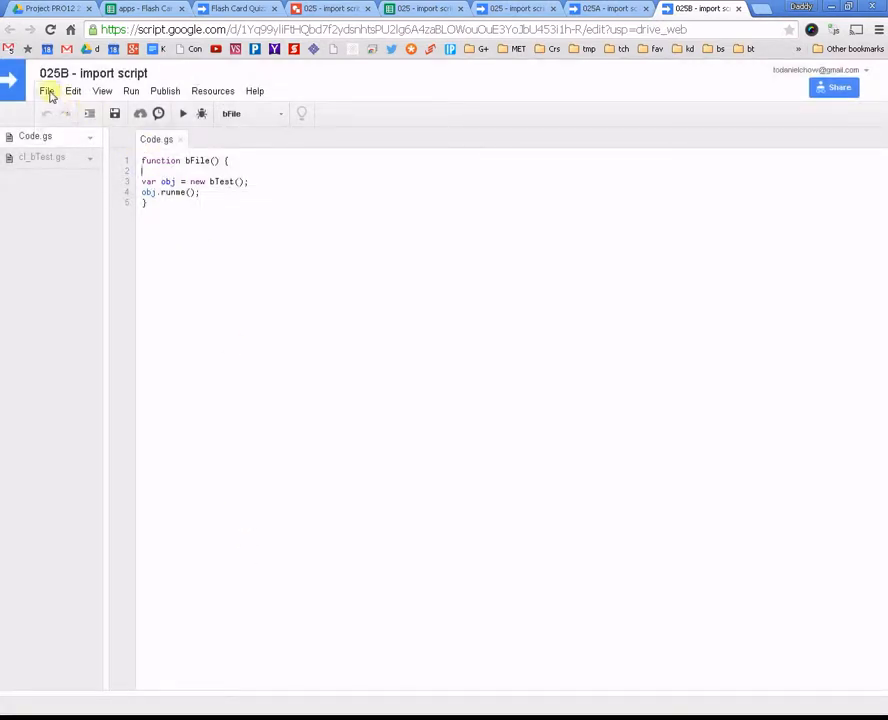
Step: View 025B's project properties and project key
left_click(46, 92)
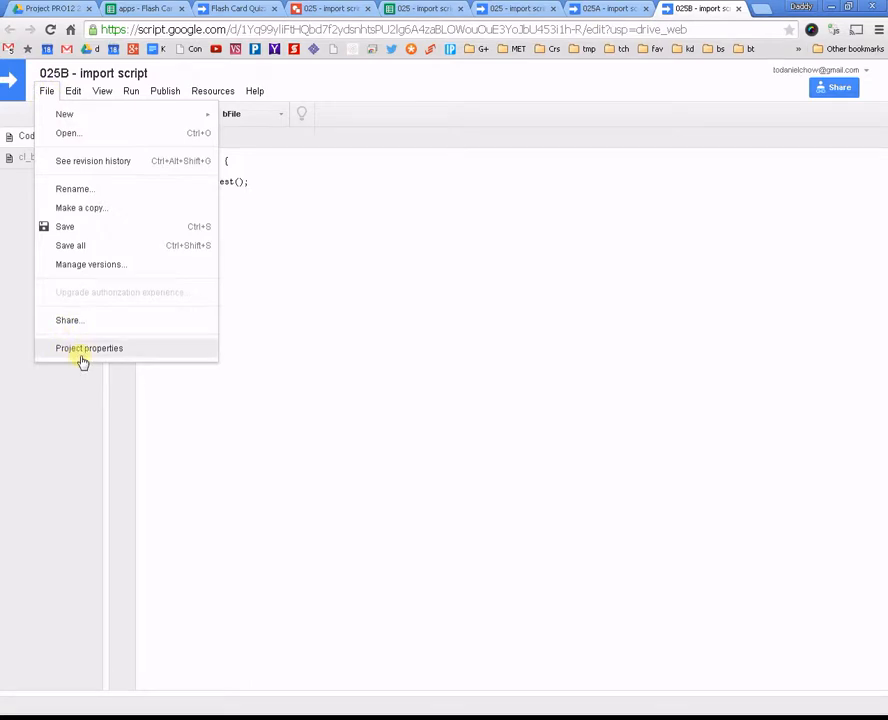
left_click(88, 348)
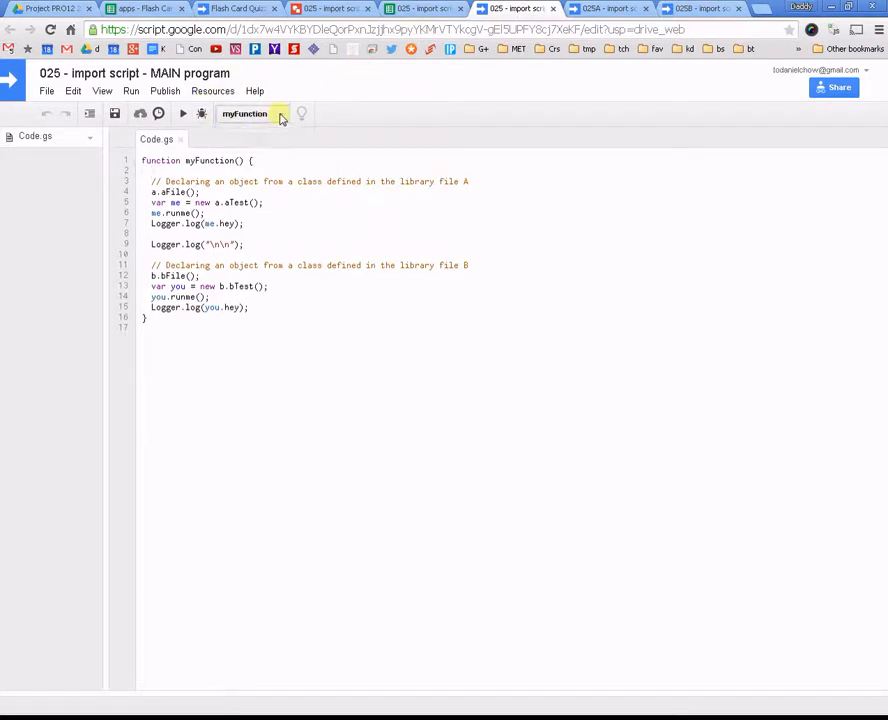
mouse_move(244, 112)
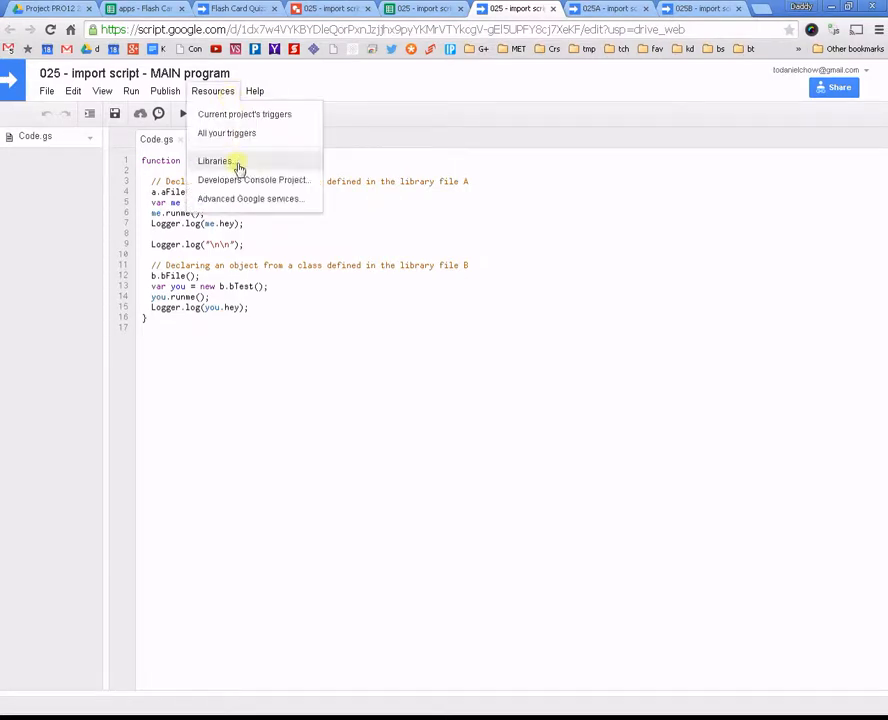
left_click(214, 160)
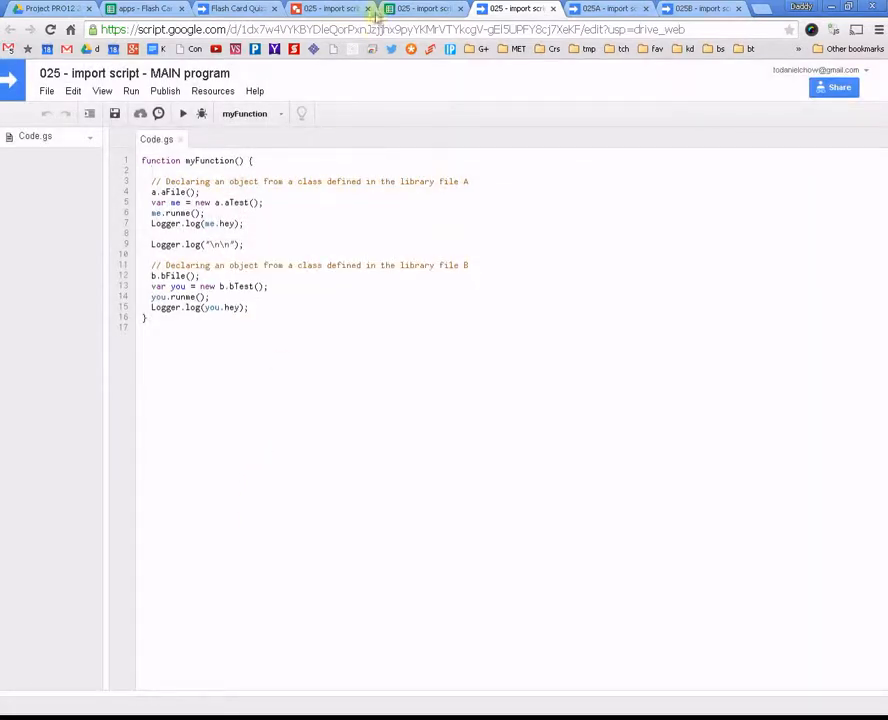
Step: Return to the import-script diagram and select the TEAM B library box
left_click(420, 8)
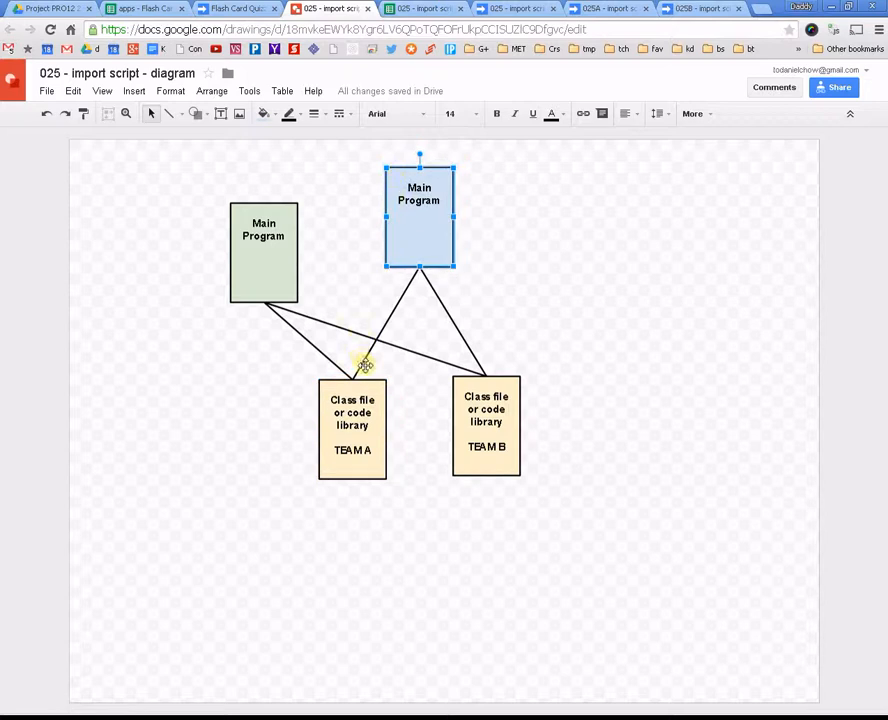
left_click(390, 320)
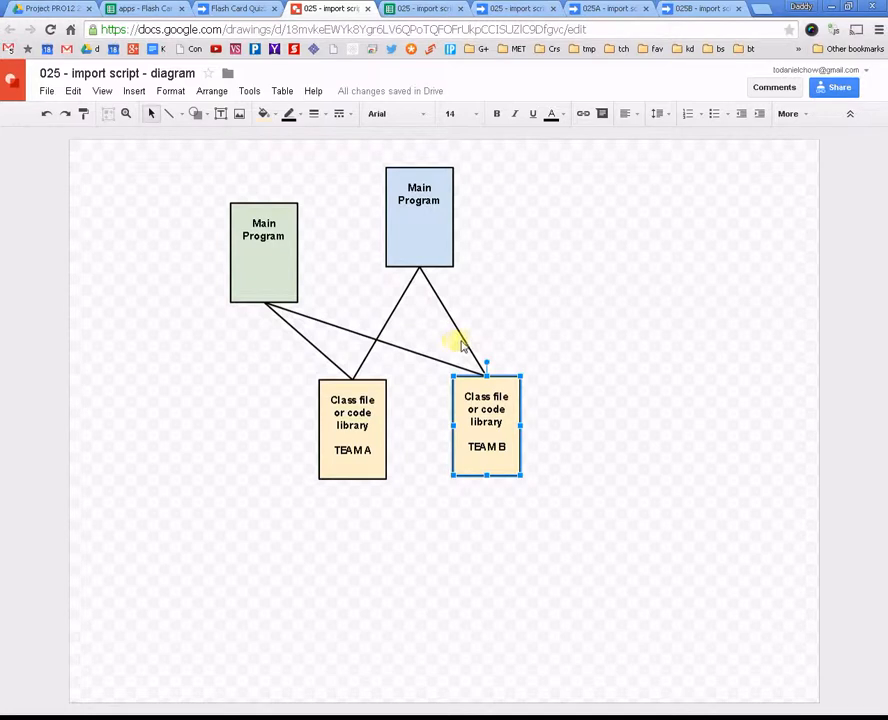
mouse_move(510, 248)
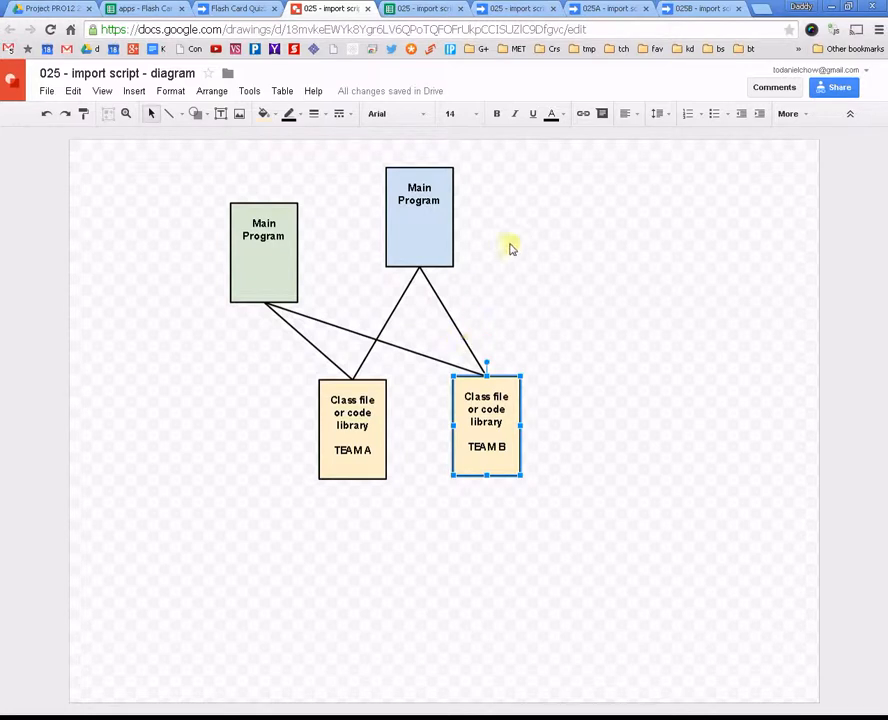
mouse_move(630, 66)
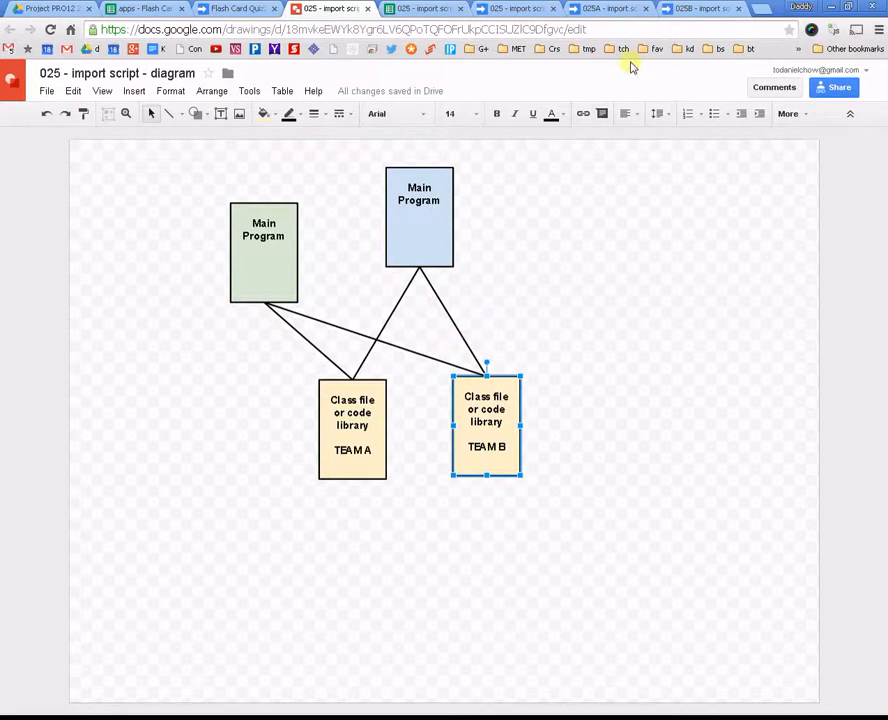